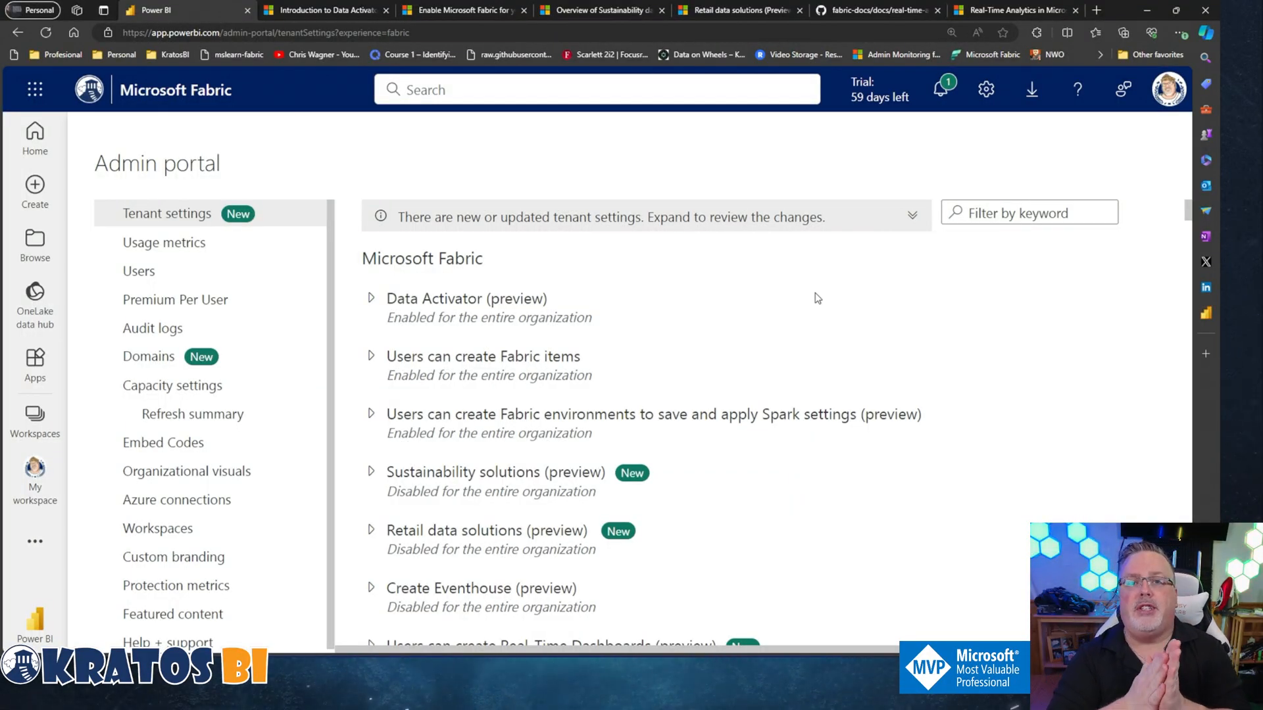
mouse_move(709, 349)
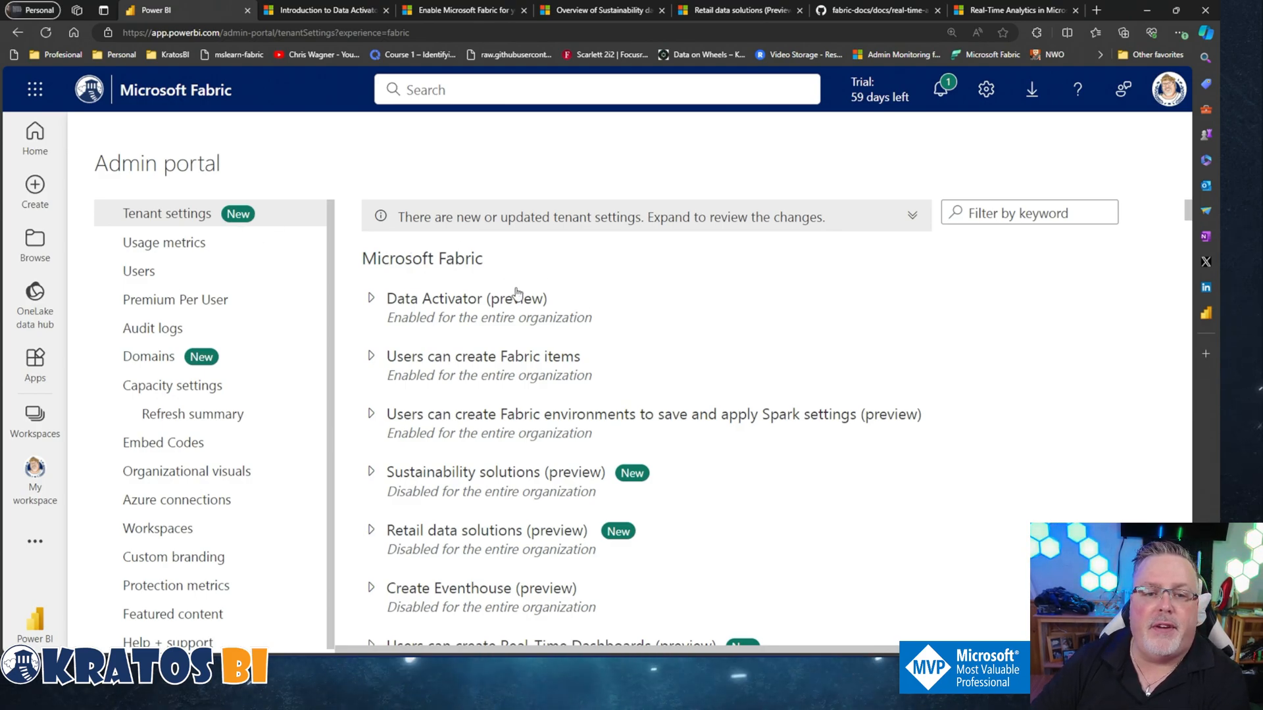
mouse_move(451, 471)
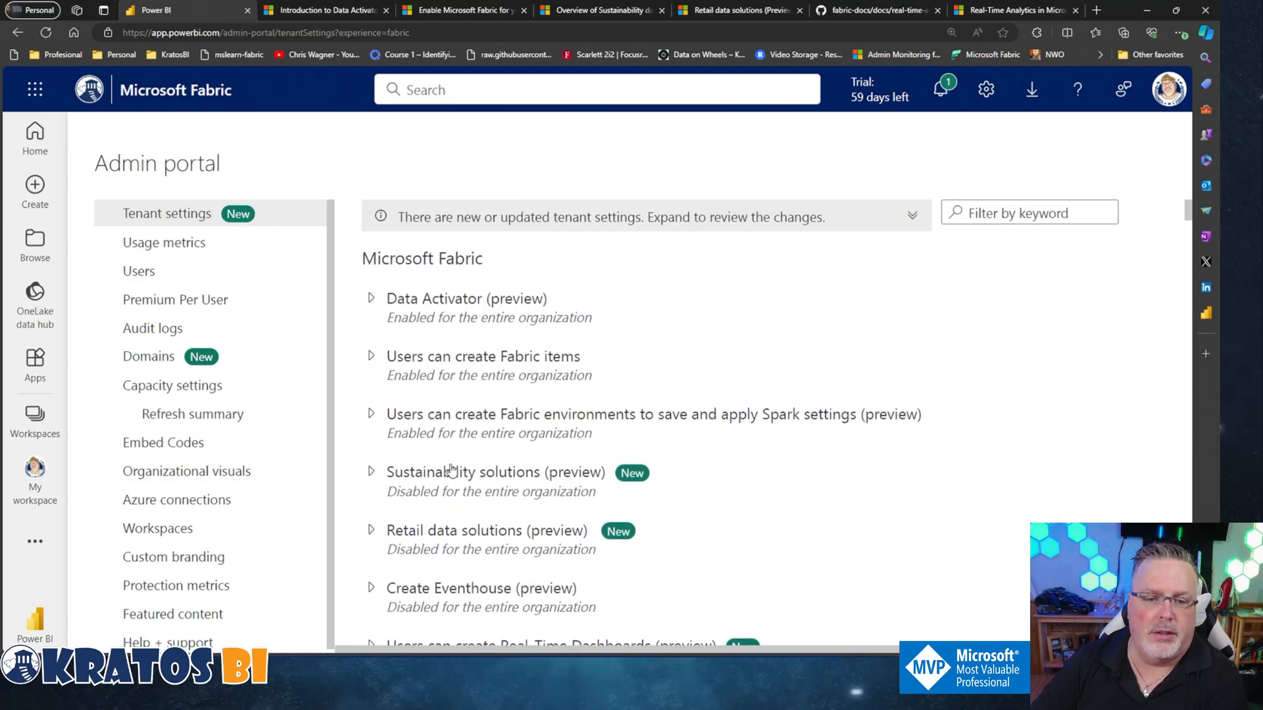
Scroll the tenant settings down to the Data Activator (preview) setting
scroll("down", 3)
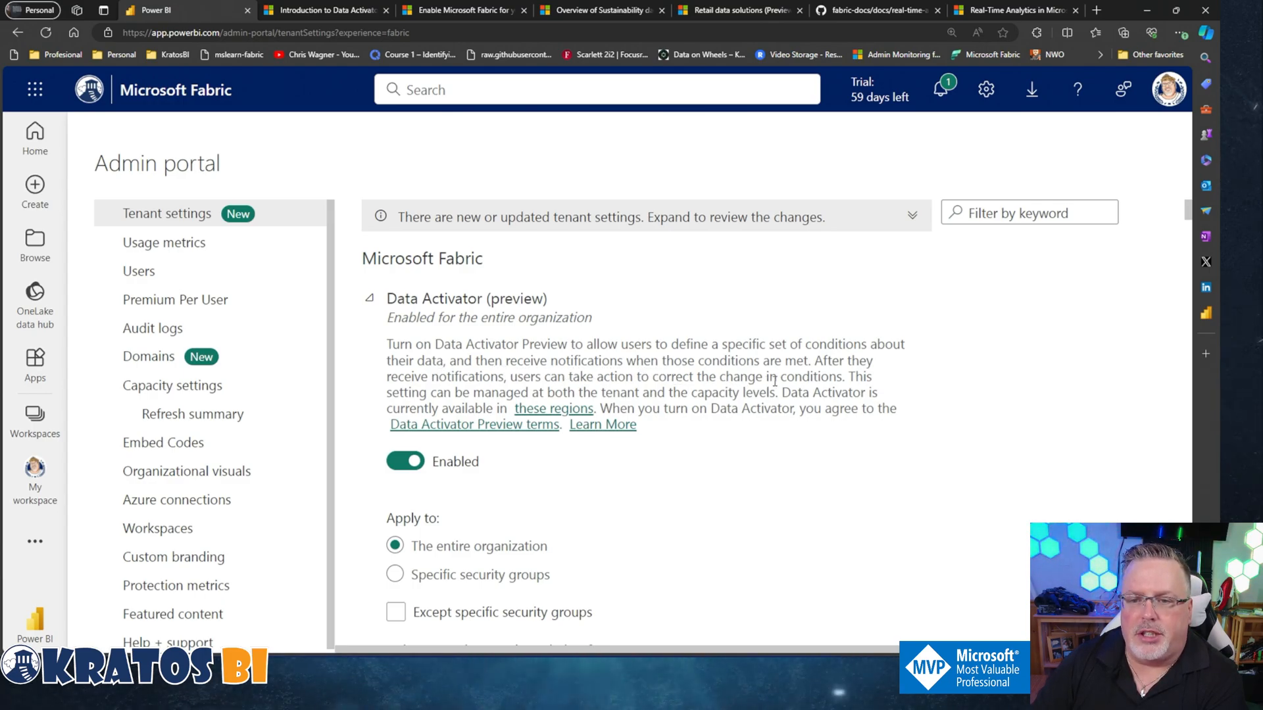
mouse_move(483, 390)
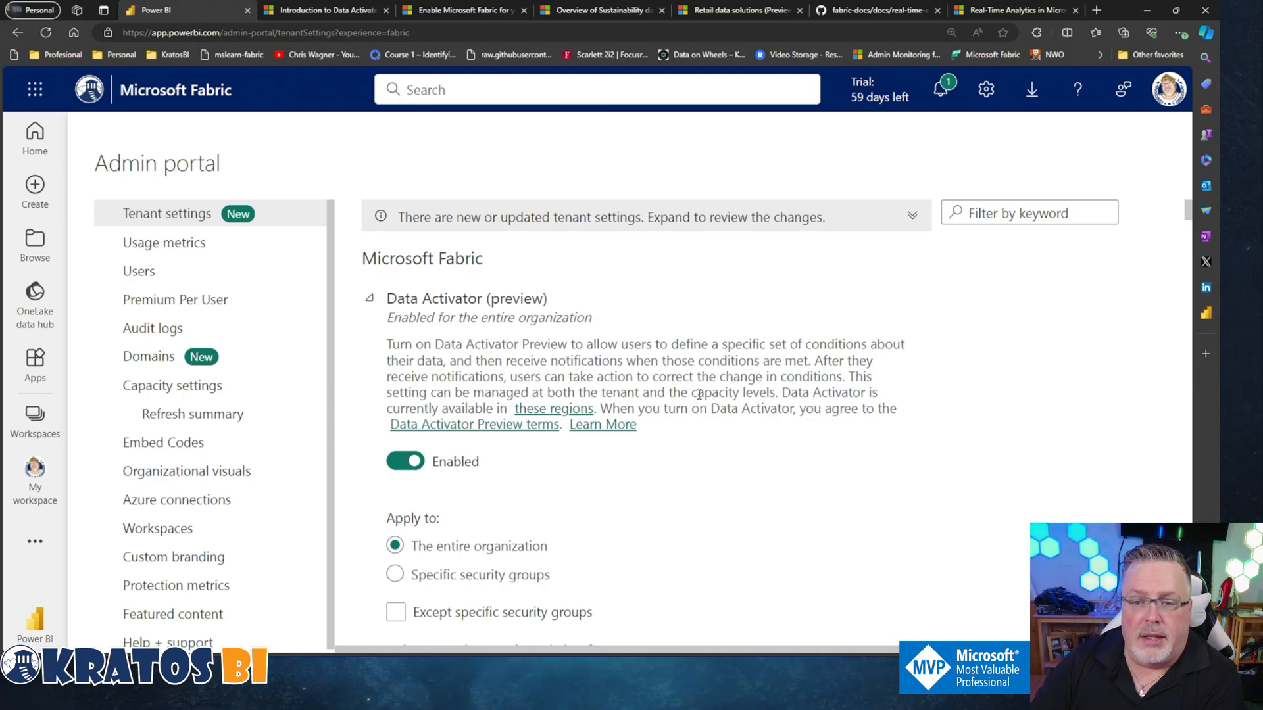
mouse_move(541, 387)
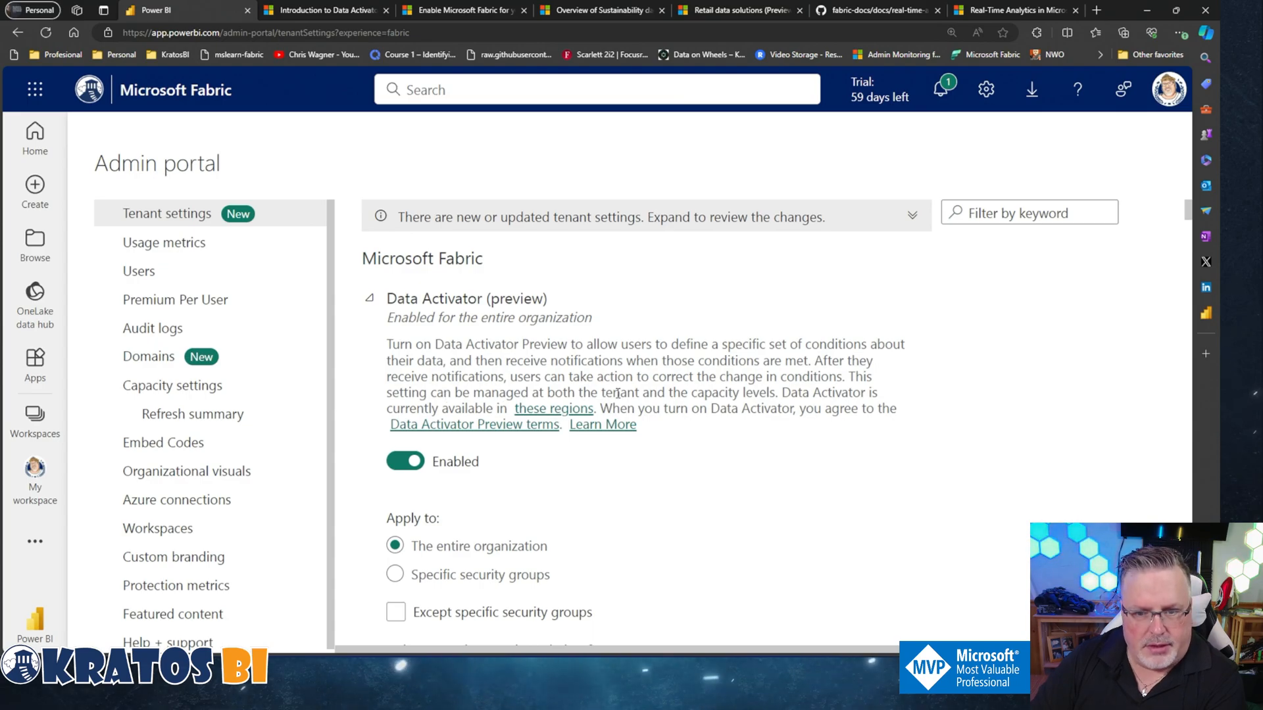
mouse_move(666, 385)
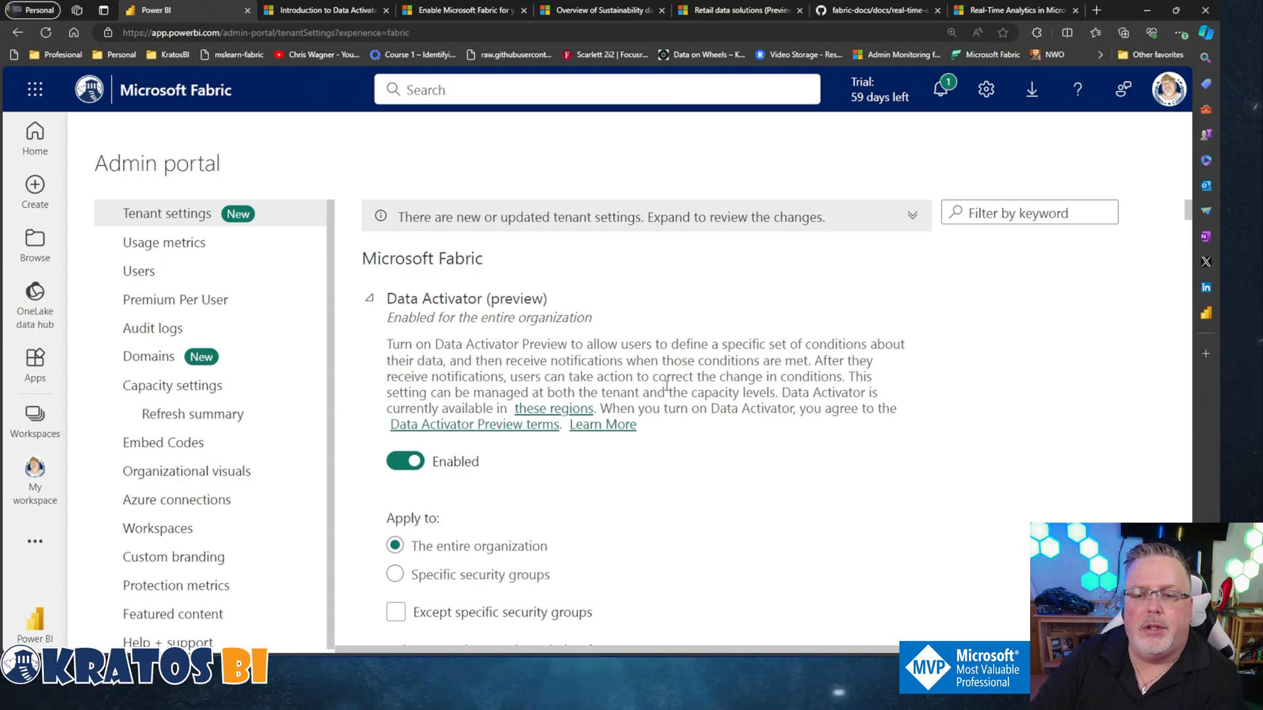
scroll("down", 3)
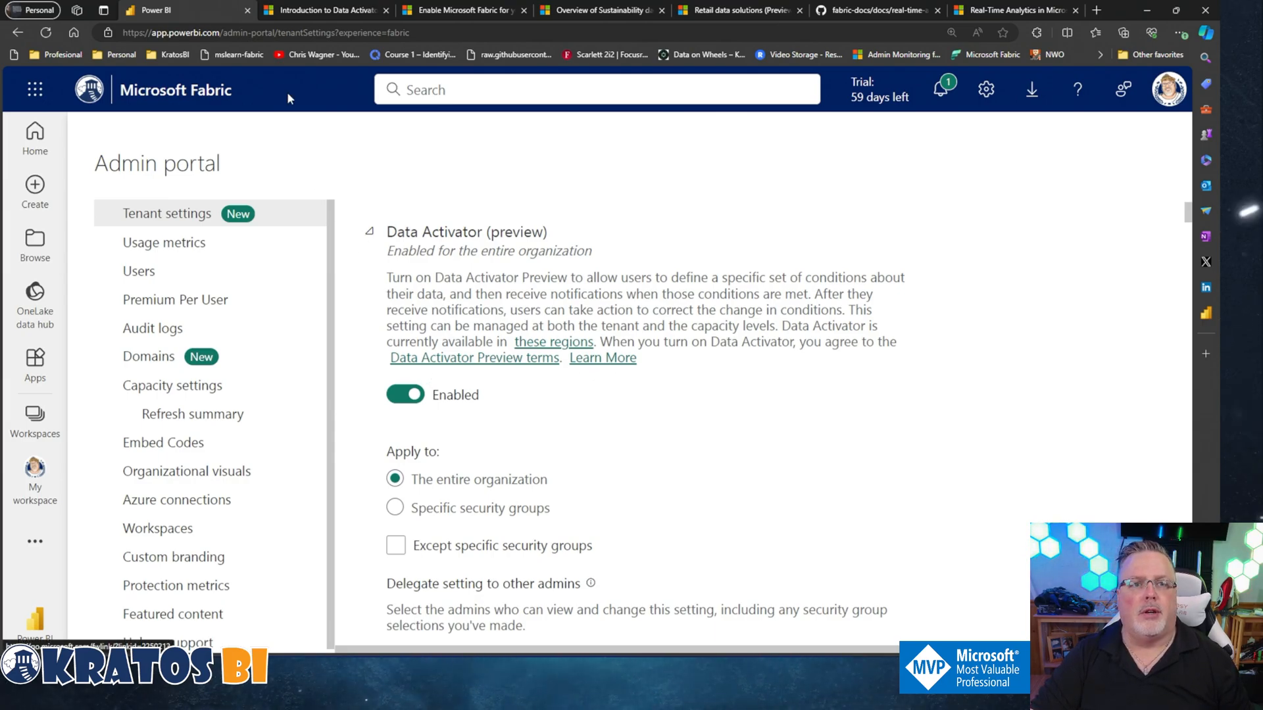
scroll("down", 3)
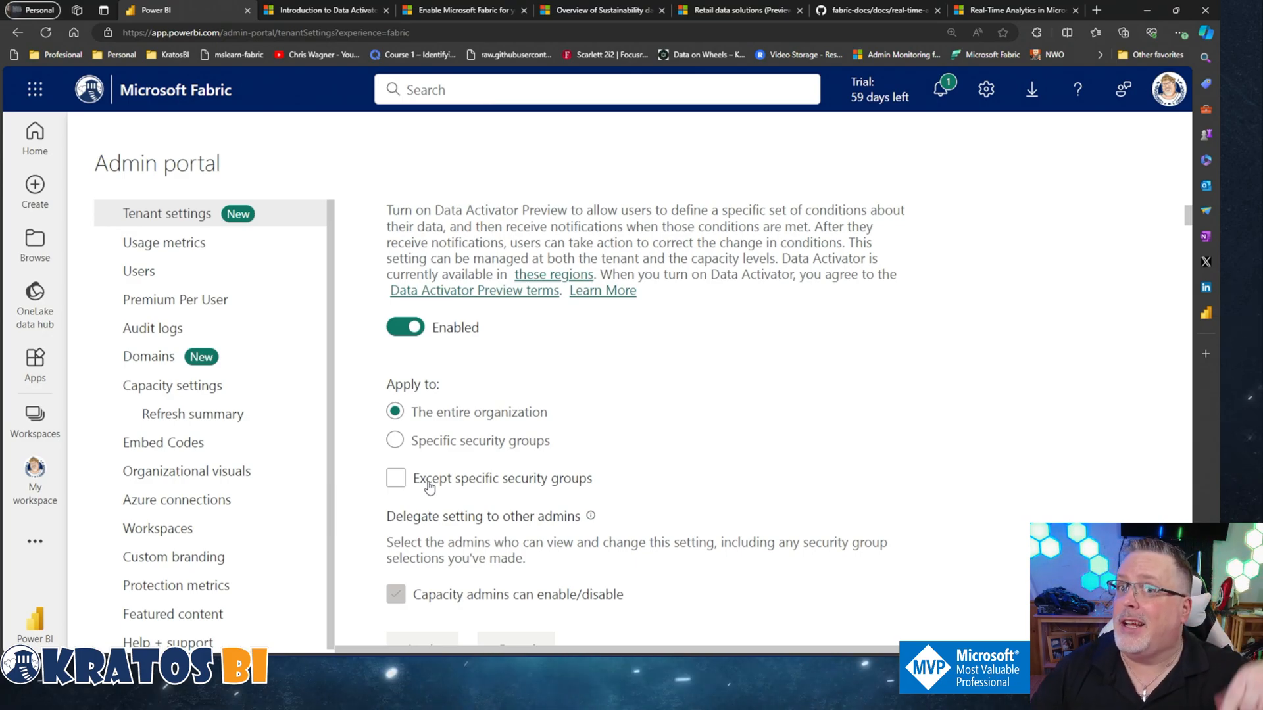
scroll("down", 3)
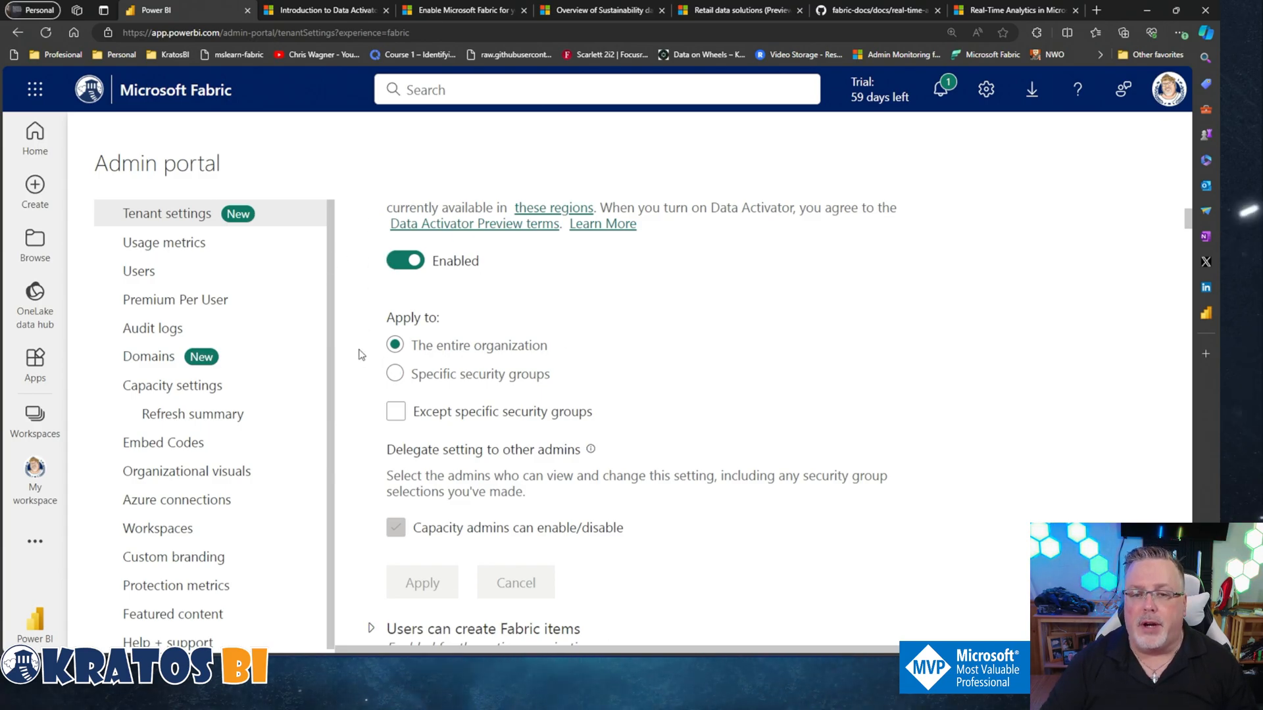
mouse_move(425, 299)
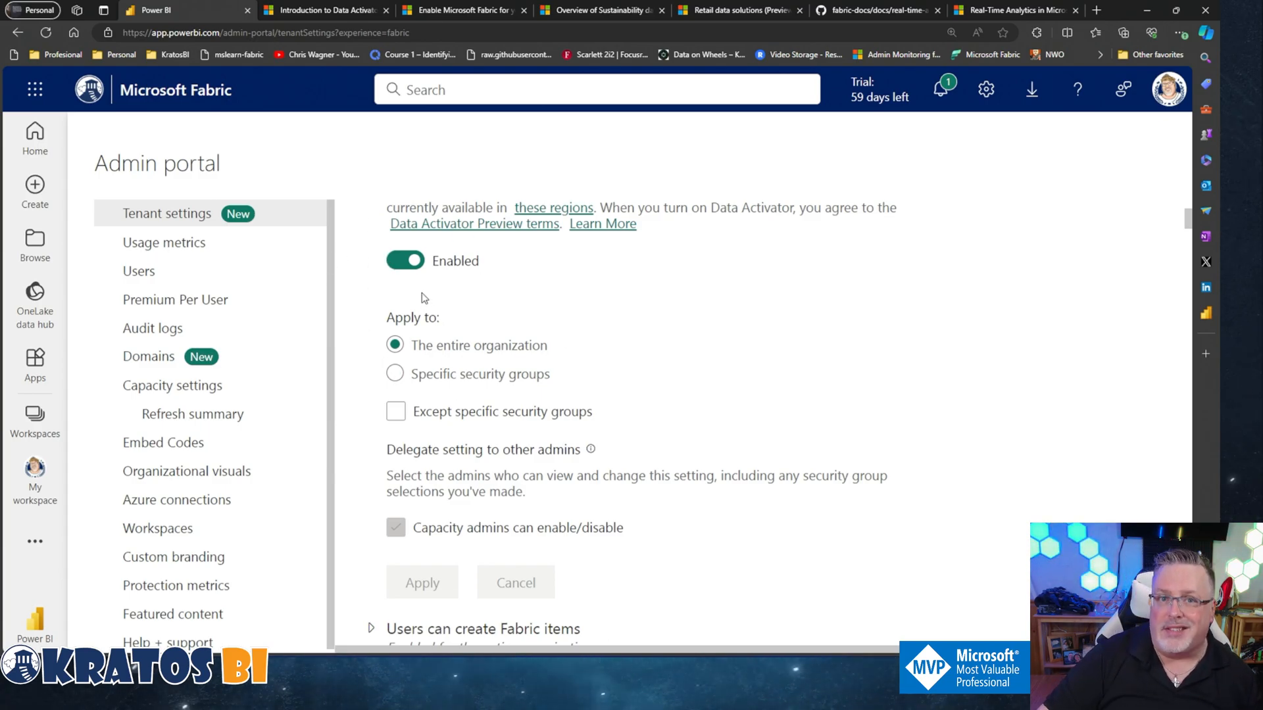
mouse_move(449, 334)
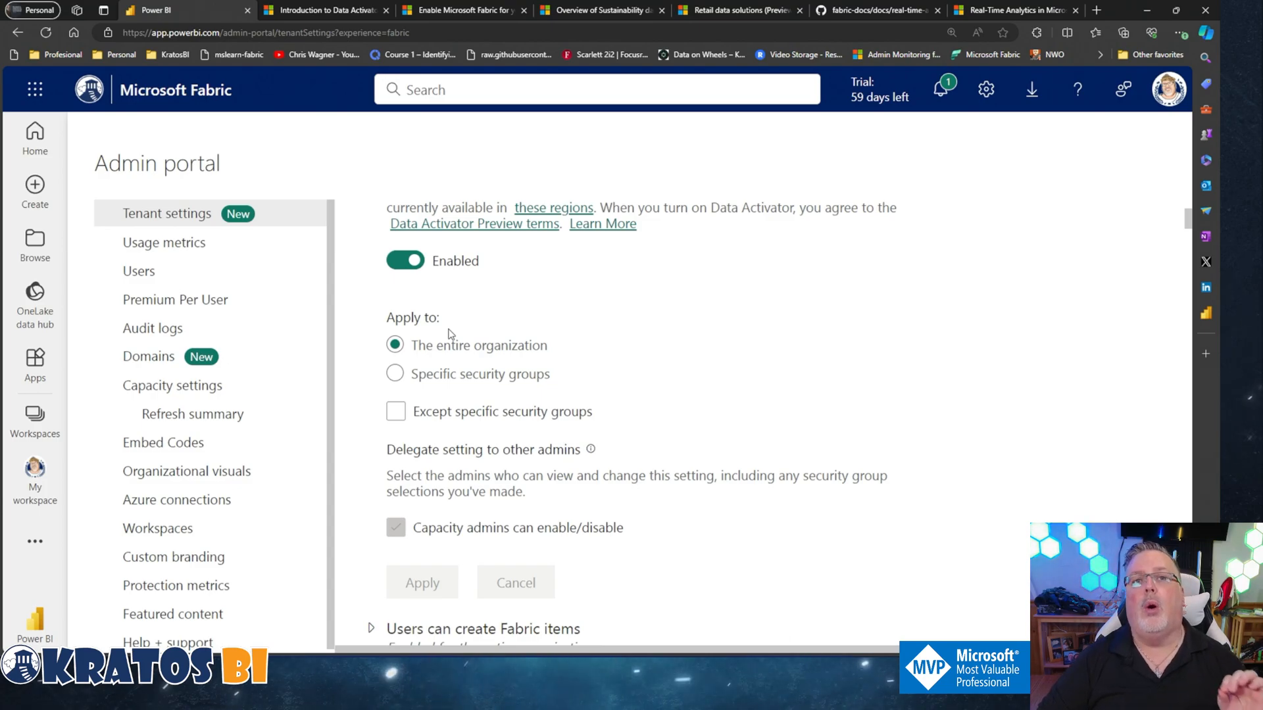
left_click(395, 374)
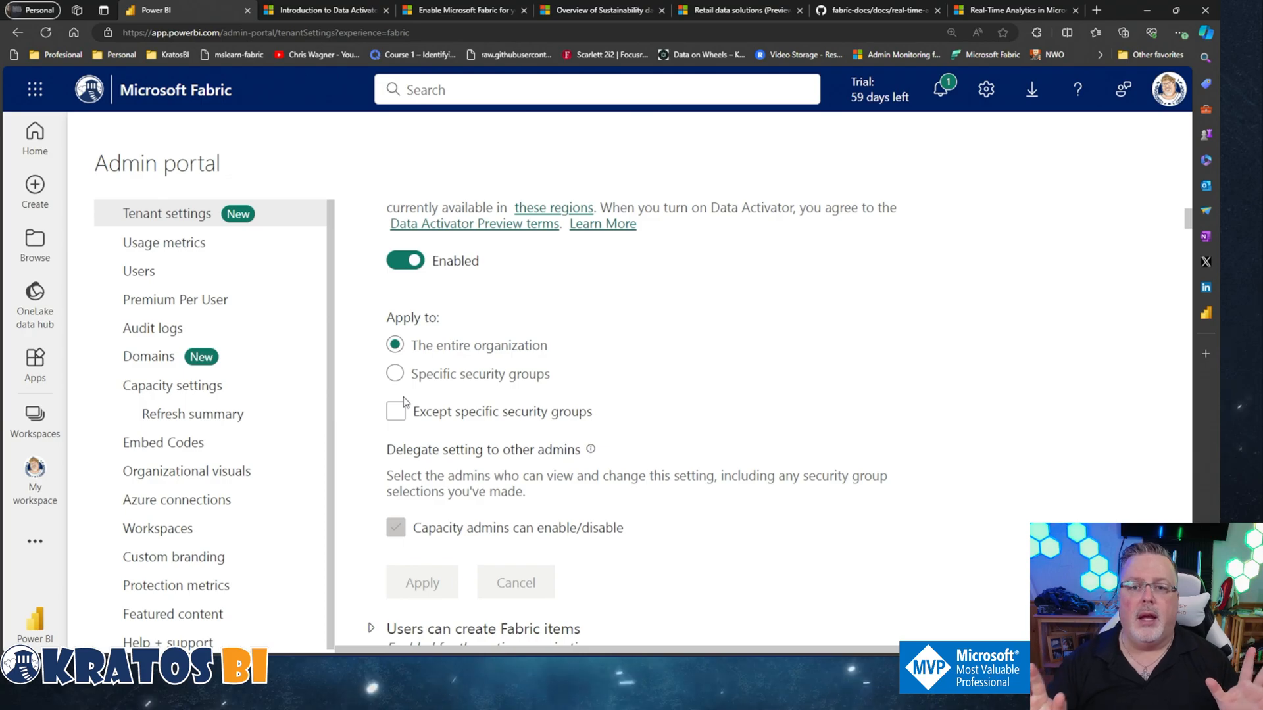
Read through the 'What is Data Activator?' Learn article from core concepts to related content
left_click(323, 10)
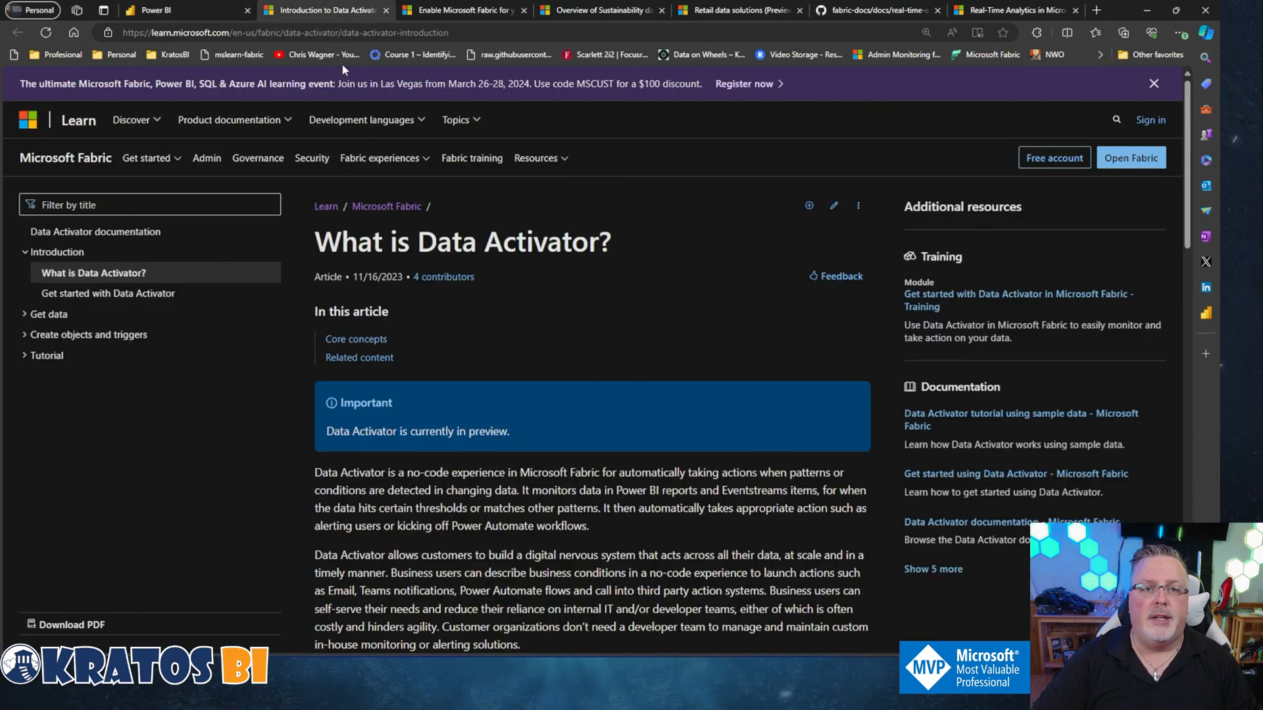
scroll("down", 3)
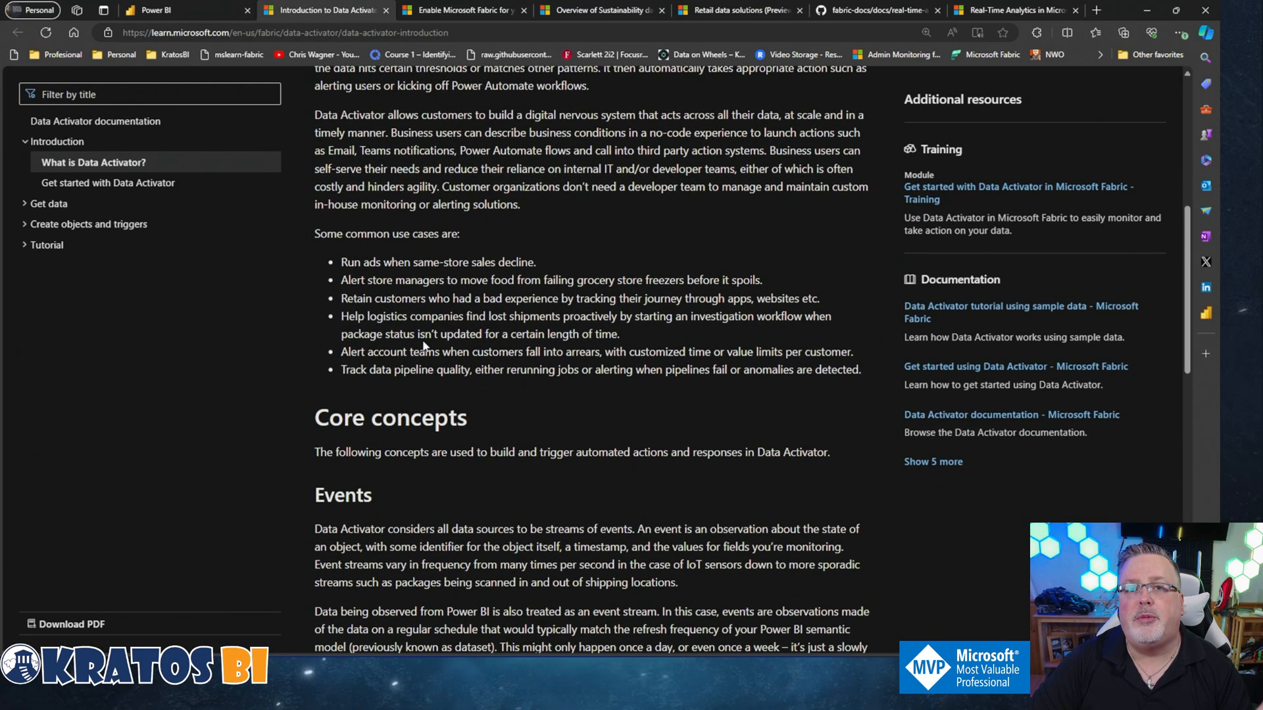
scroll("down", 3)
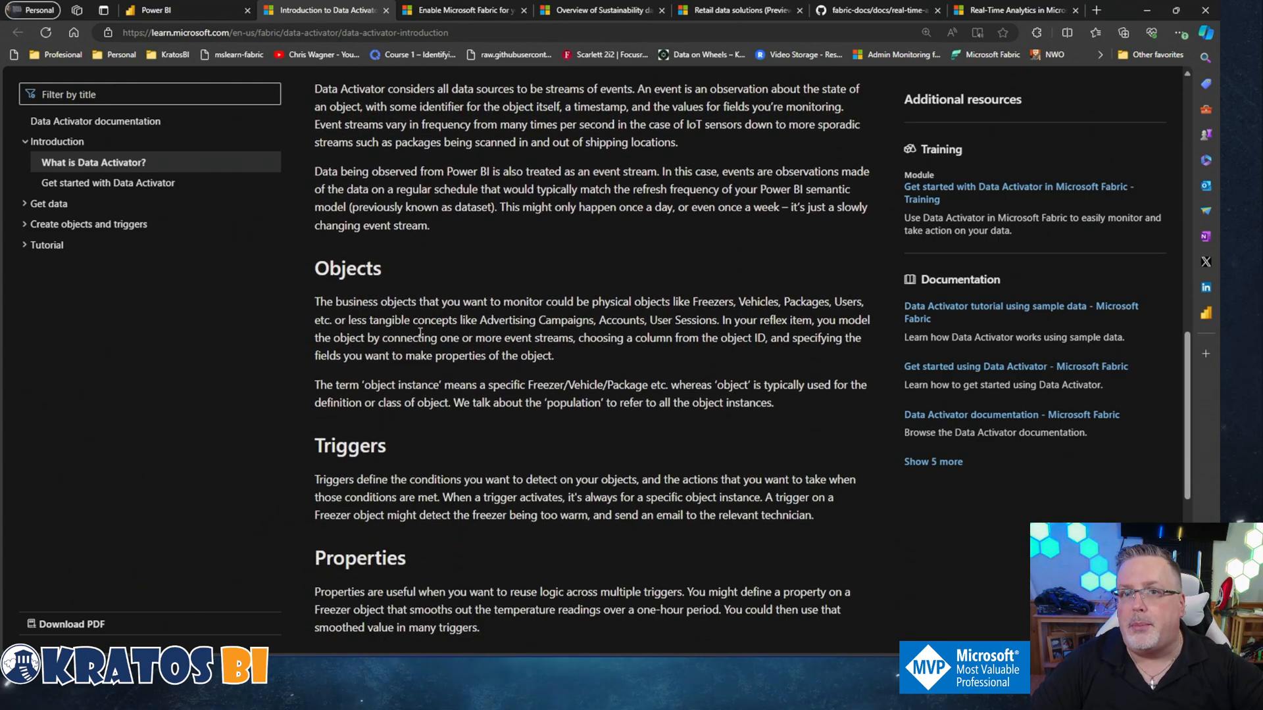
scroll("down", 3)
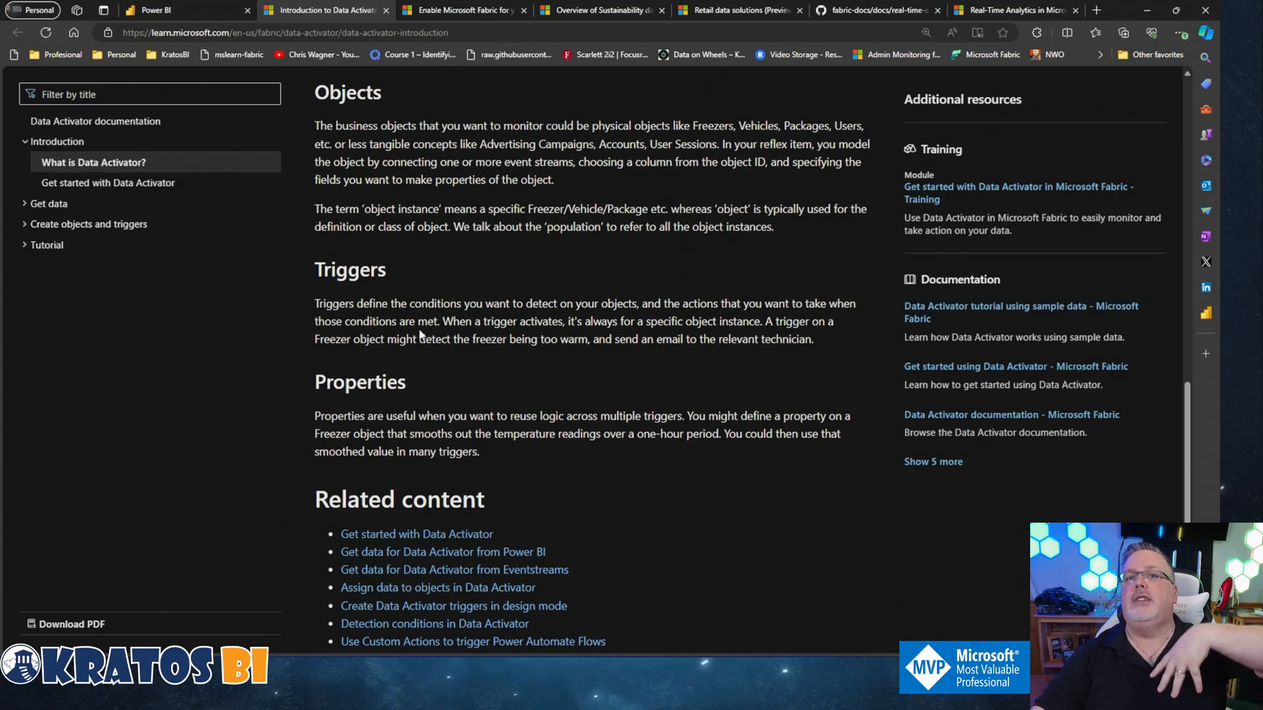
scroll("down", 3)
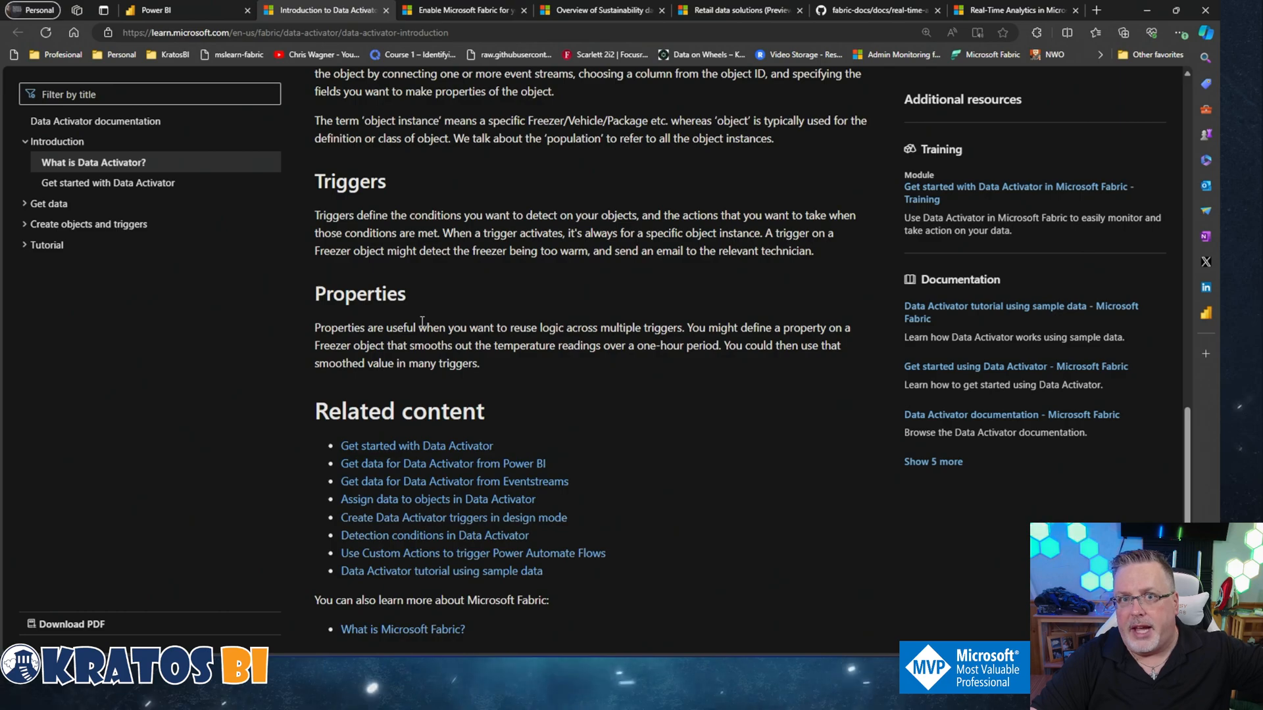
scroll("down", 3)
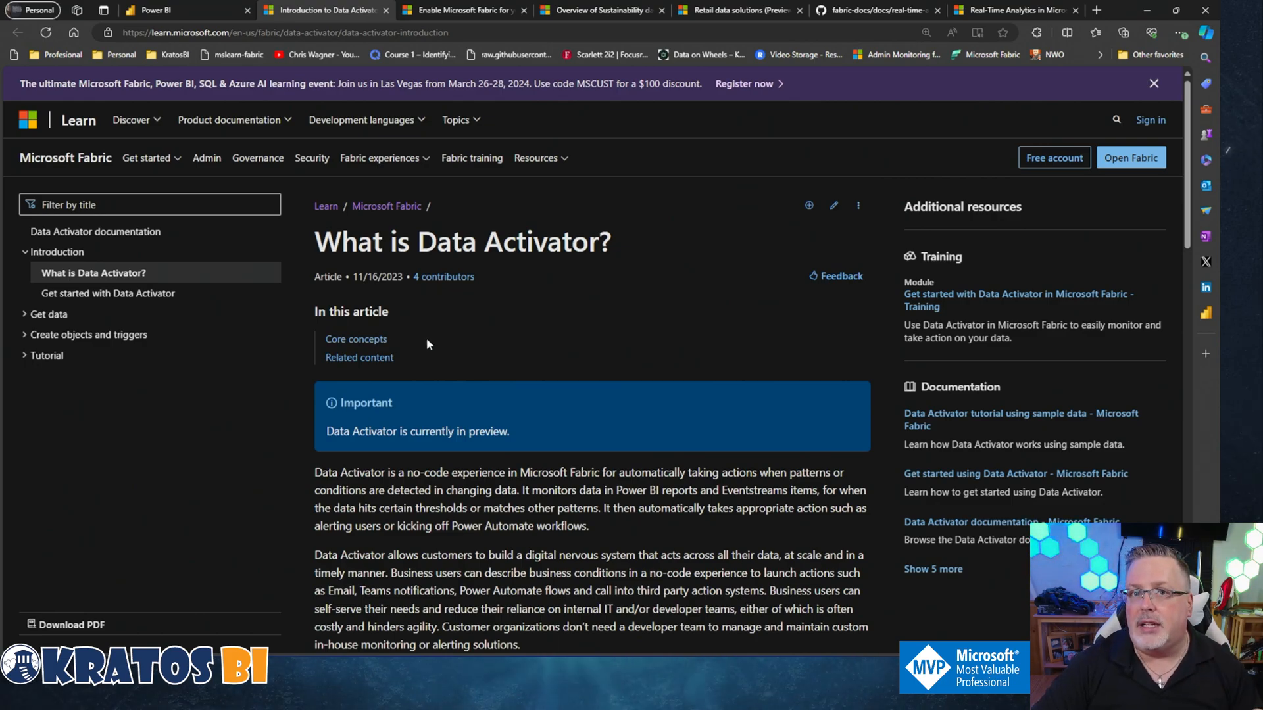
mouse_move(417, 350)
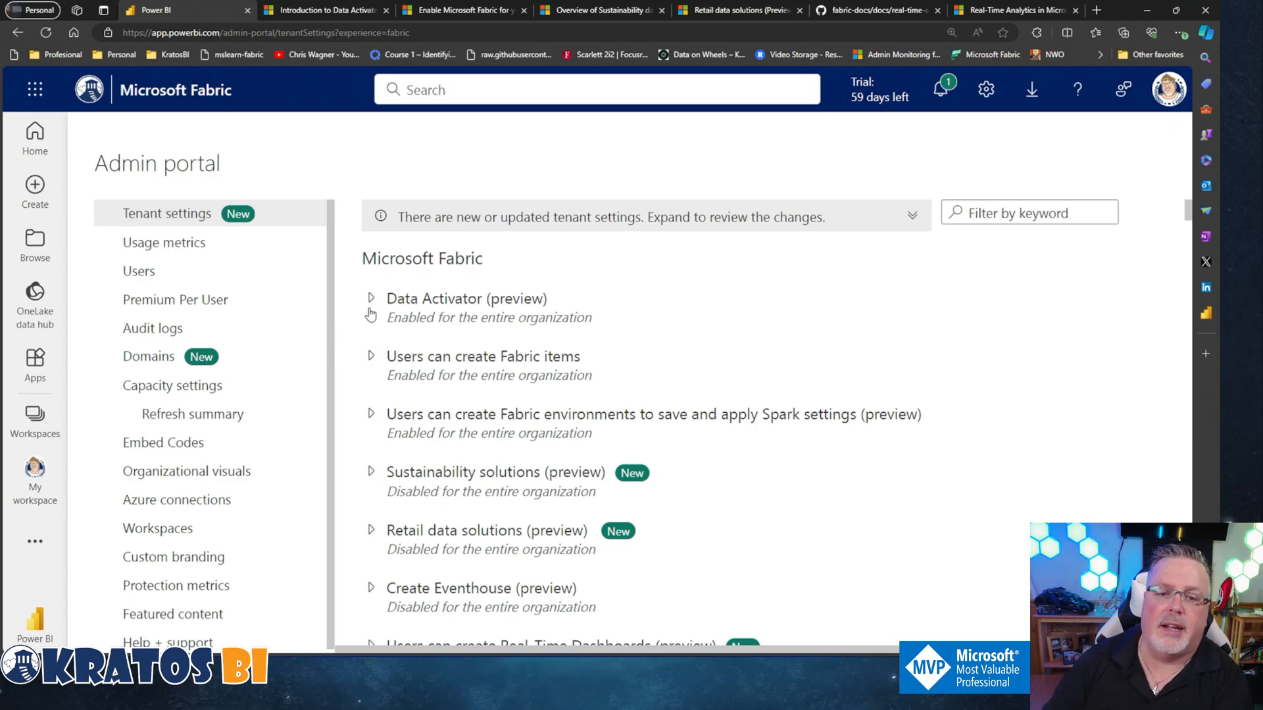
mouse_move(400, 299)
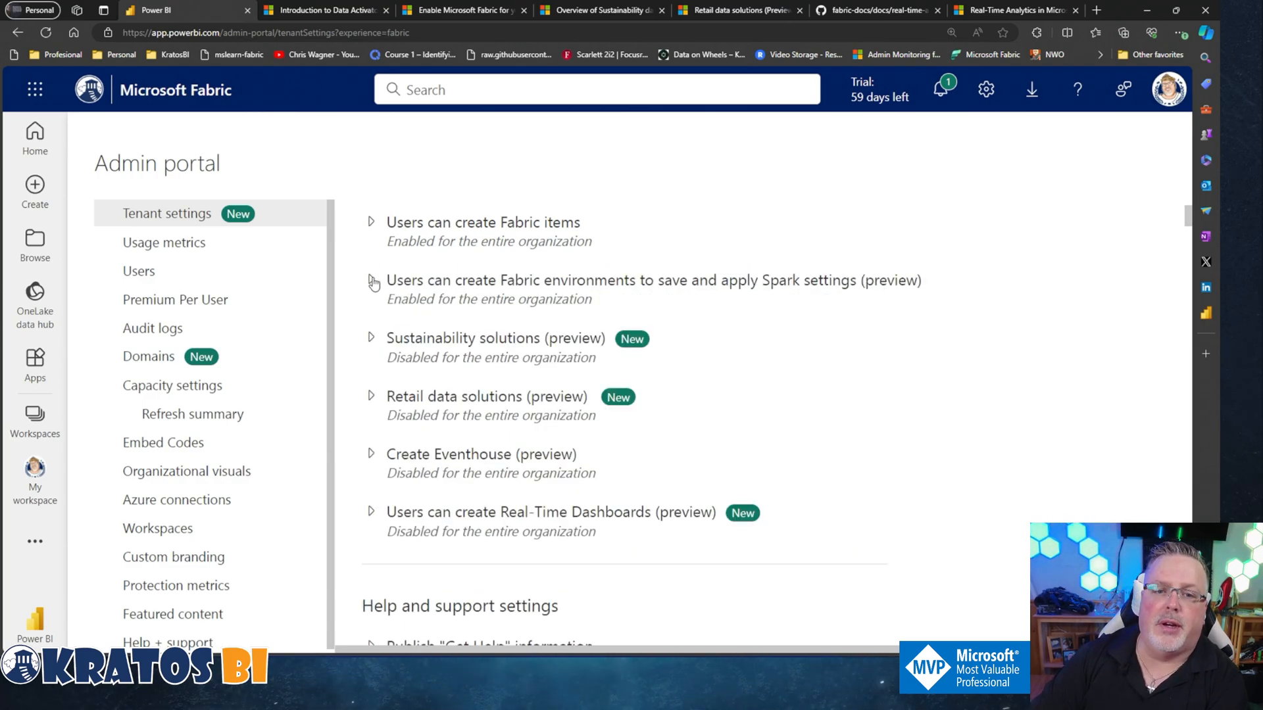
left_click(371, 281)
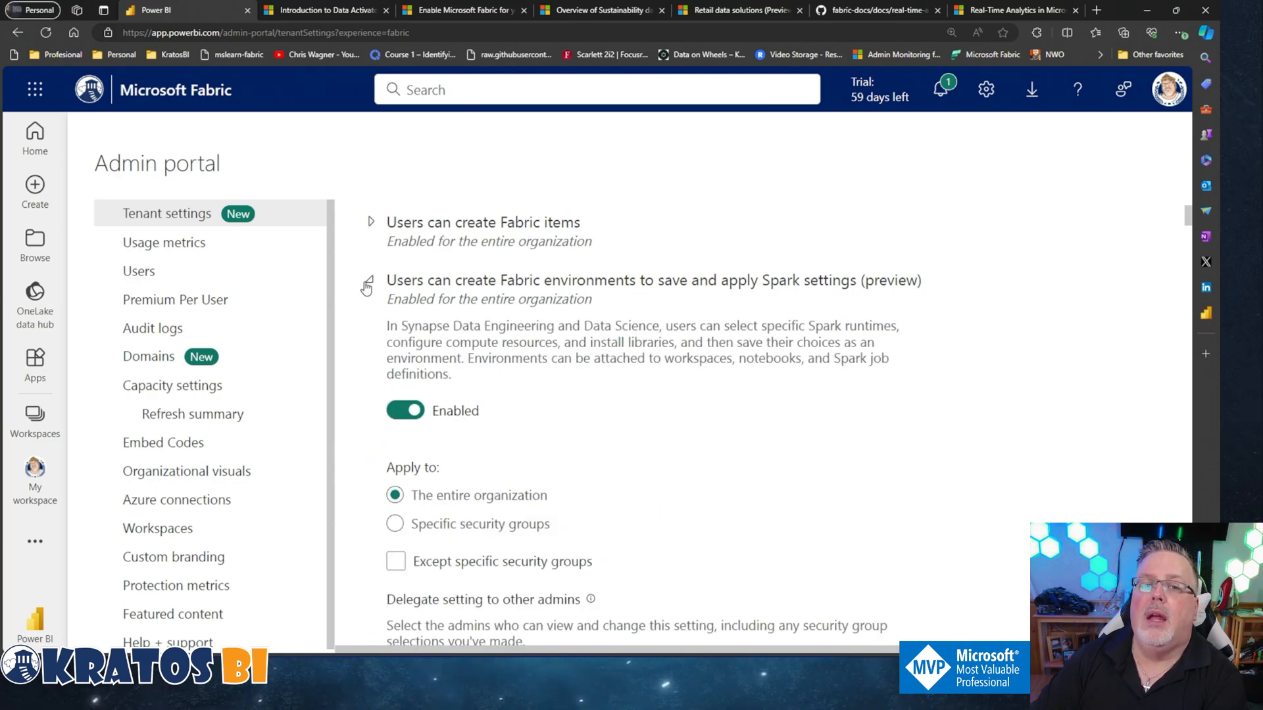
mouse_move(595, 317)
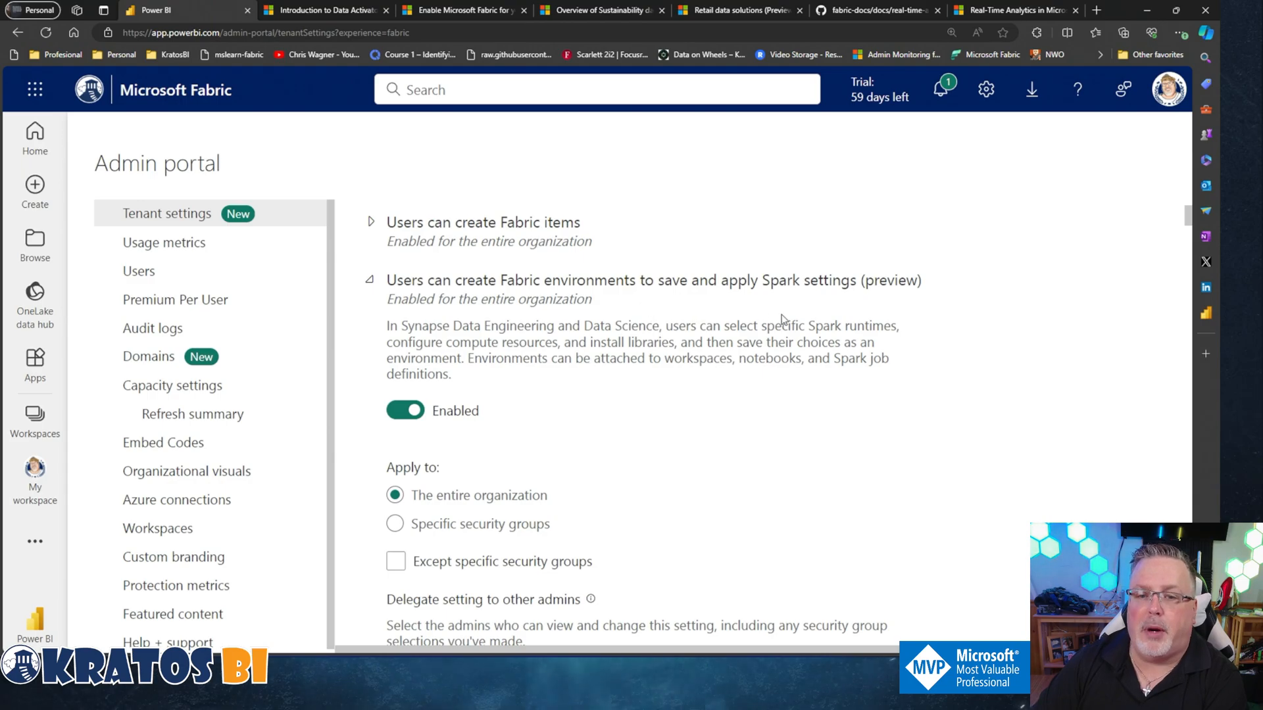
mouse_move(803, 313)
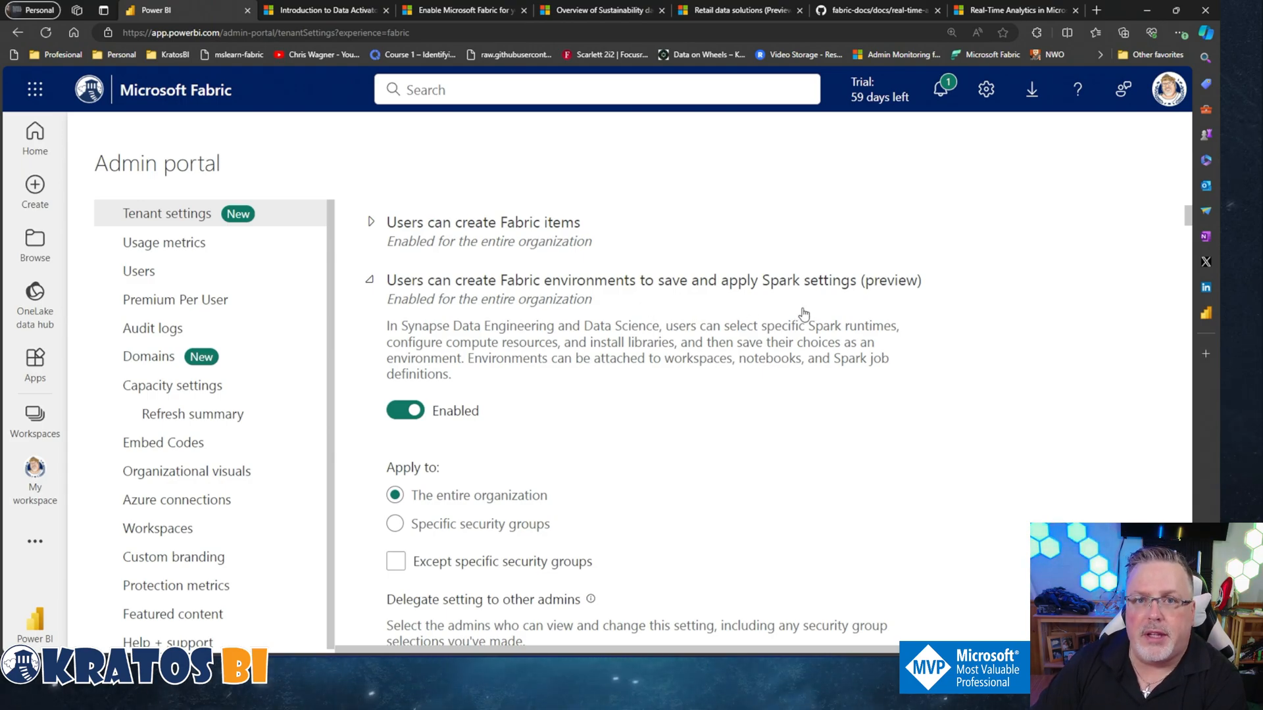
mouse_move(793, 313)
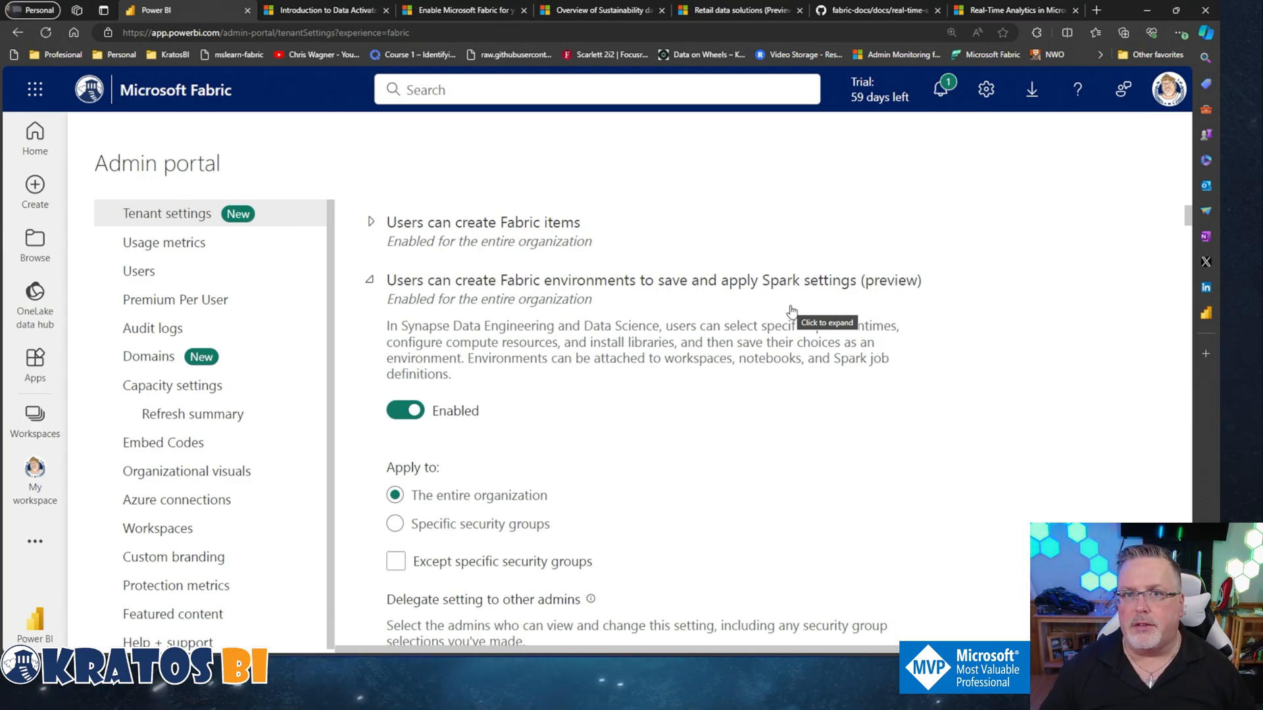
left_click(370, 280)
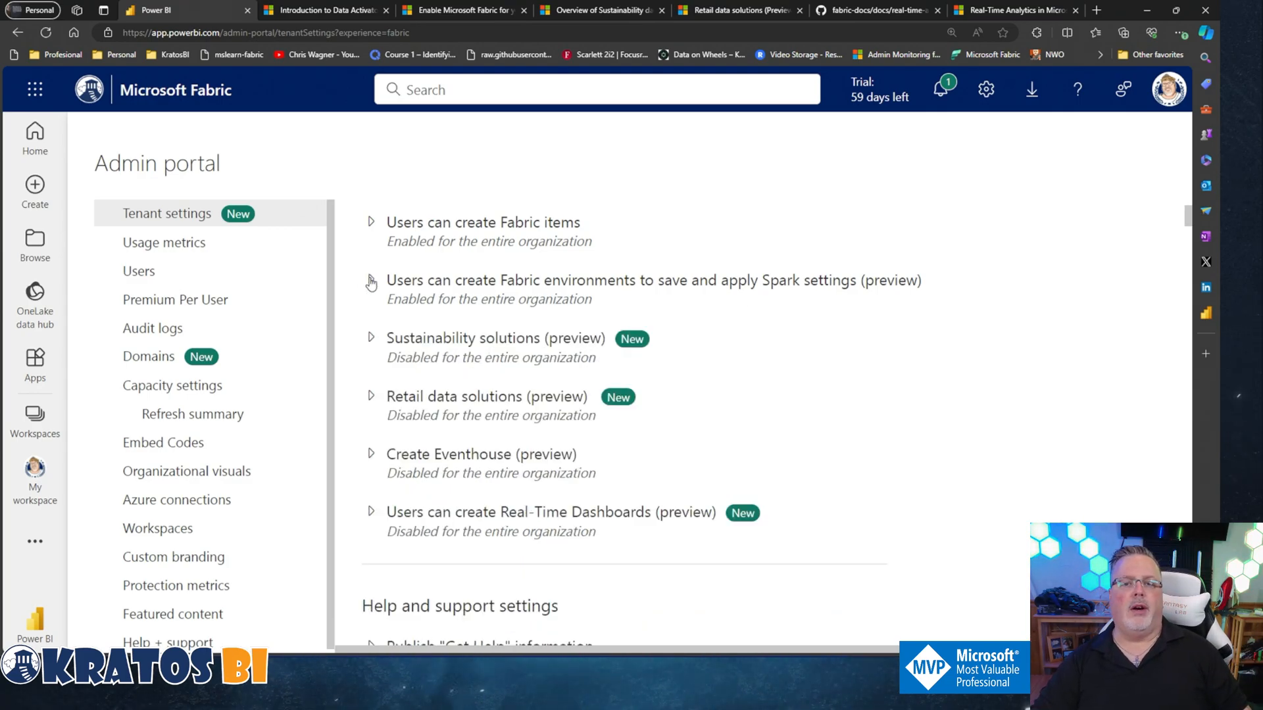
mouse_move(371, 344)
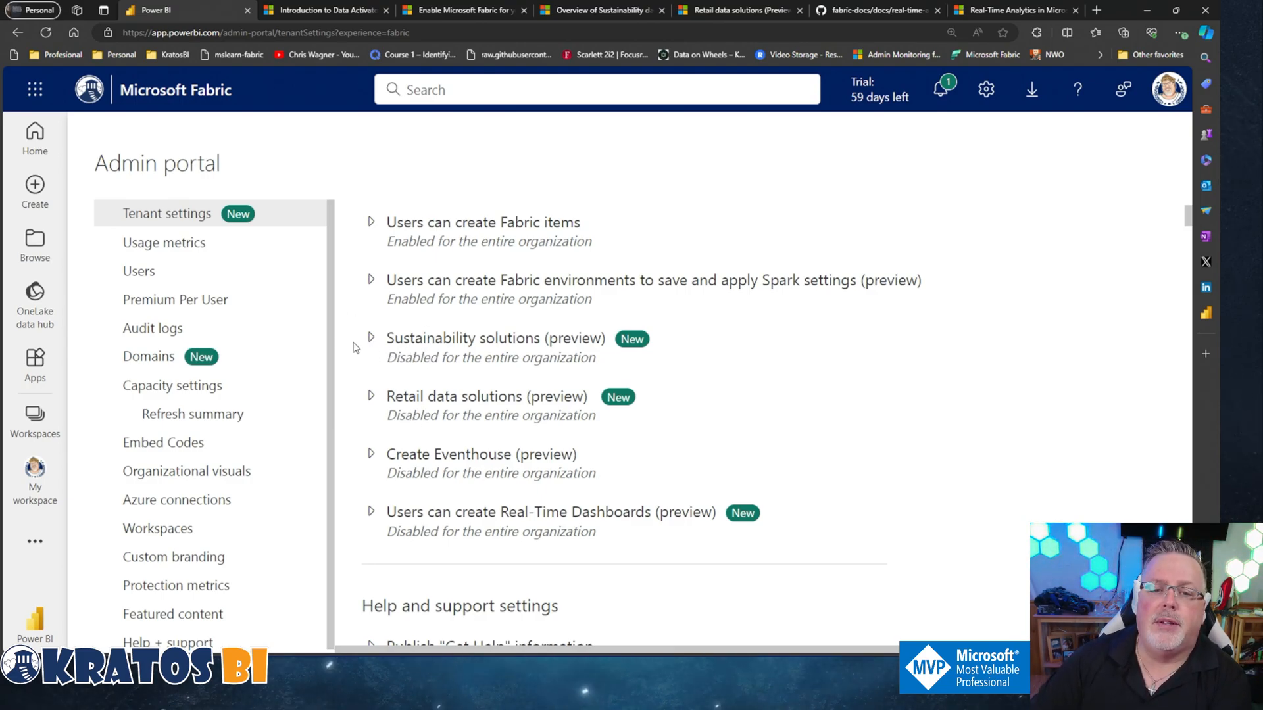
mouse_move(370, 338)
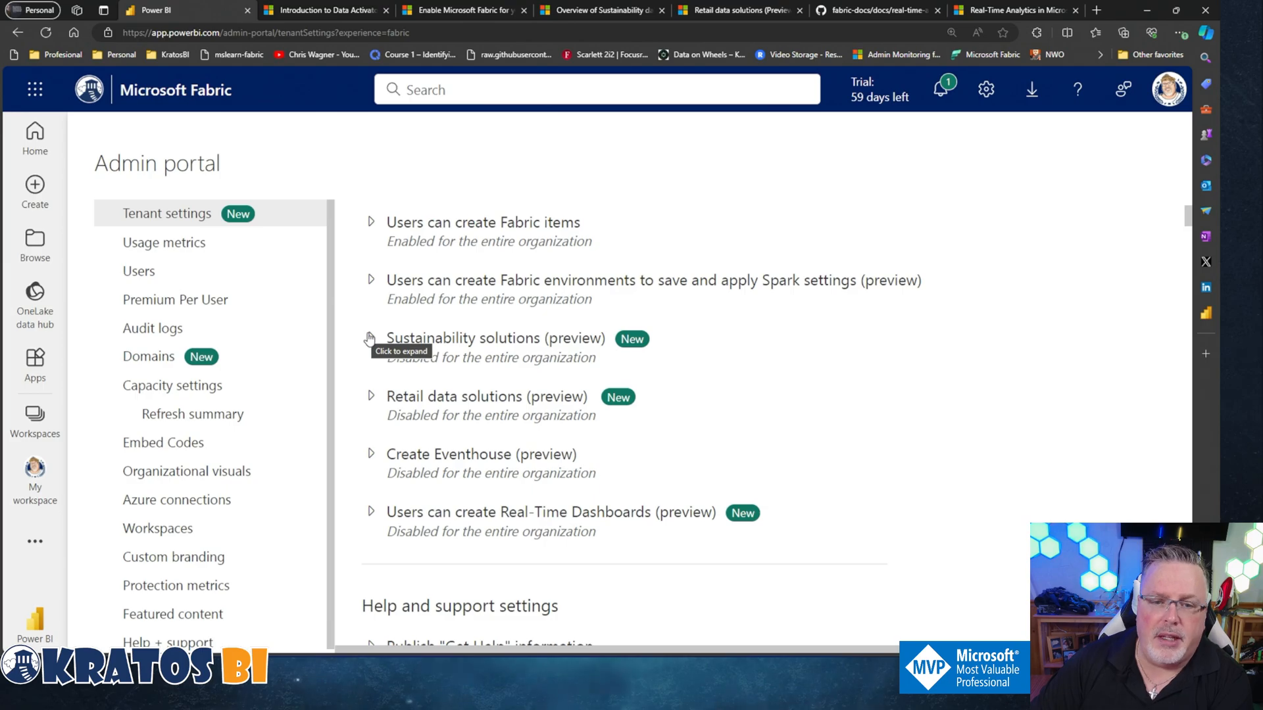
Expand the Sustainability solutions (preview) setting to show its disabled state
left_click(371, 338)
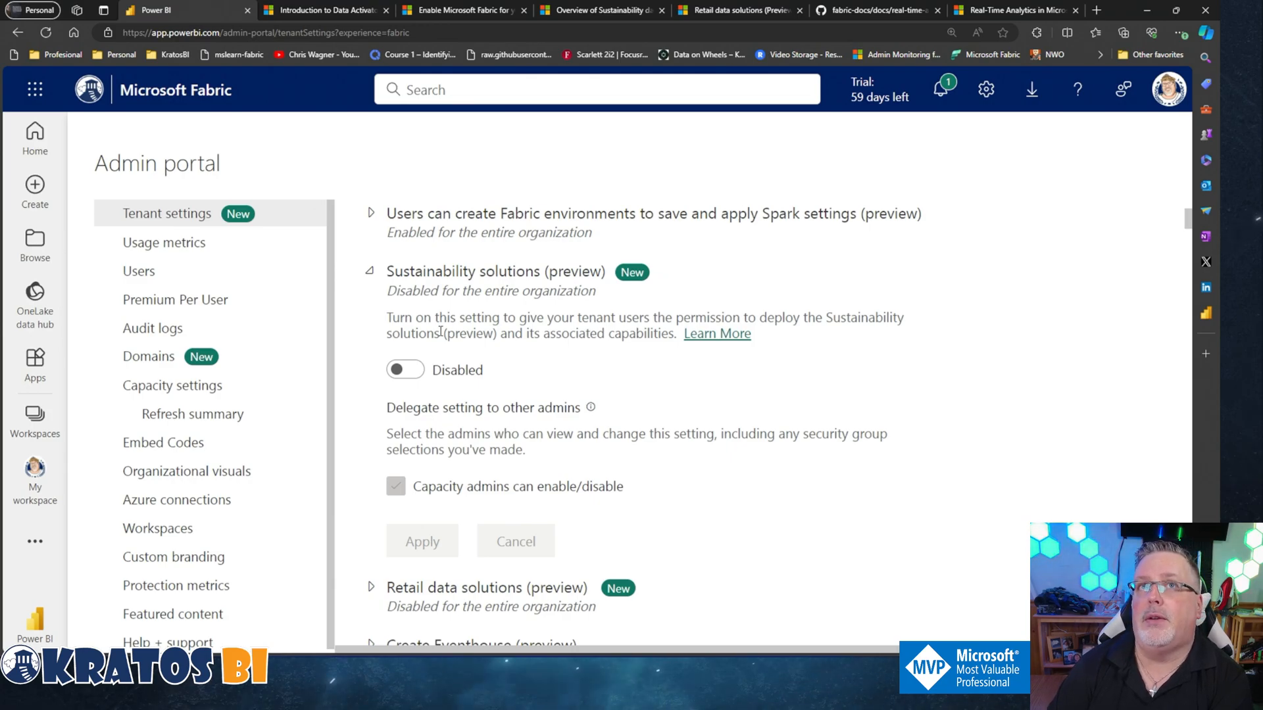
mouse_move(358, 273)
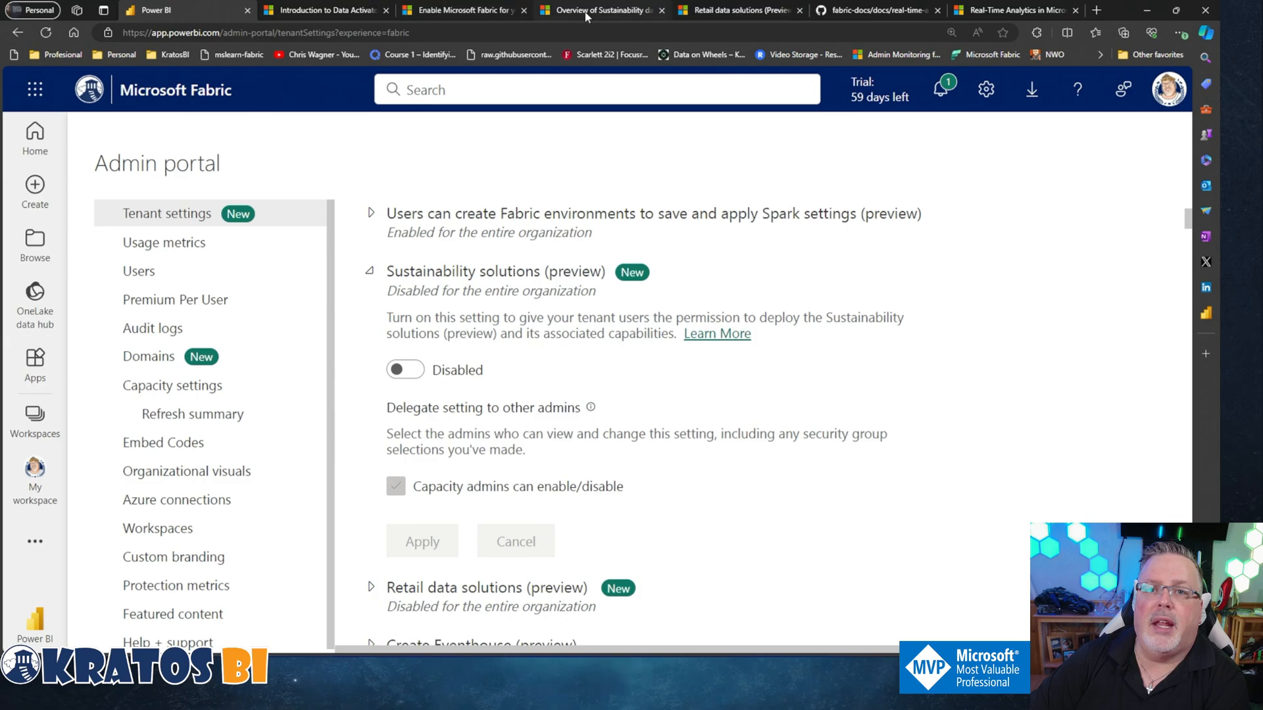
Read the Sustainability data solutions overview article through its capabilities and back toward the top
left_click(600, 10)
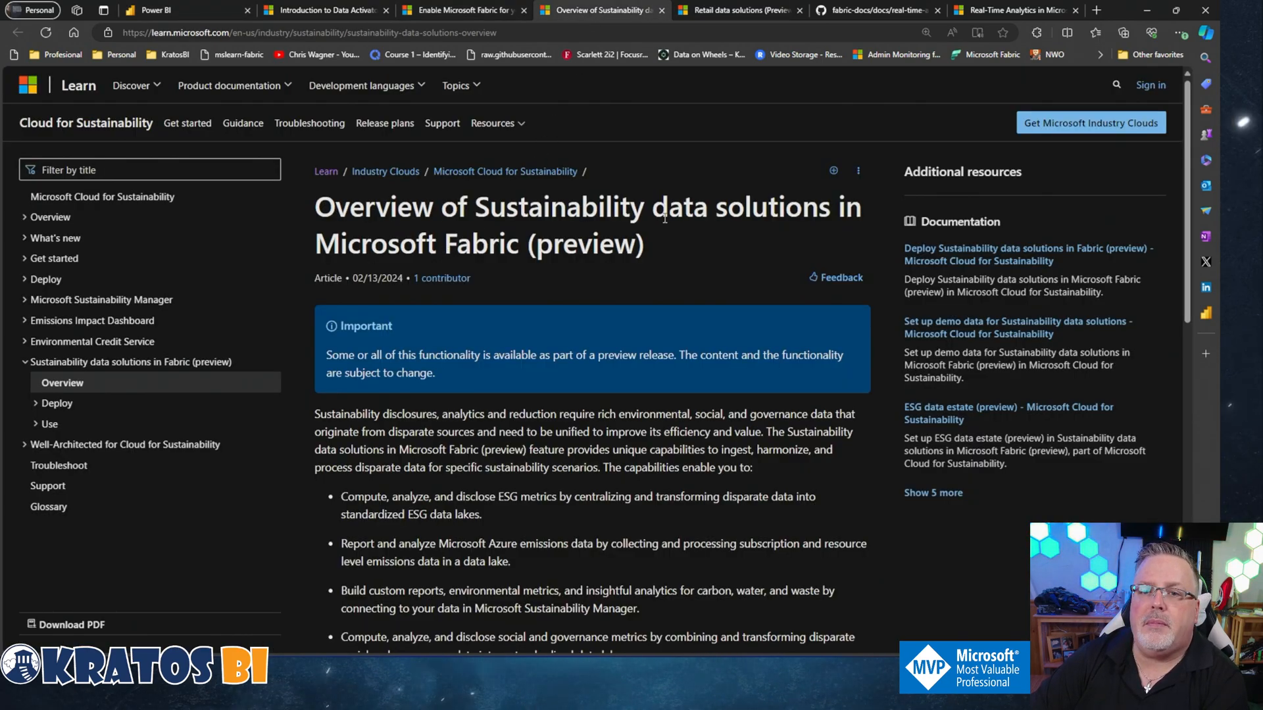
scroll("down", 3)
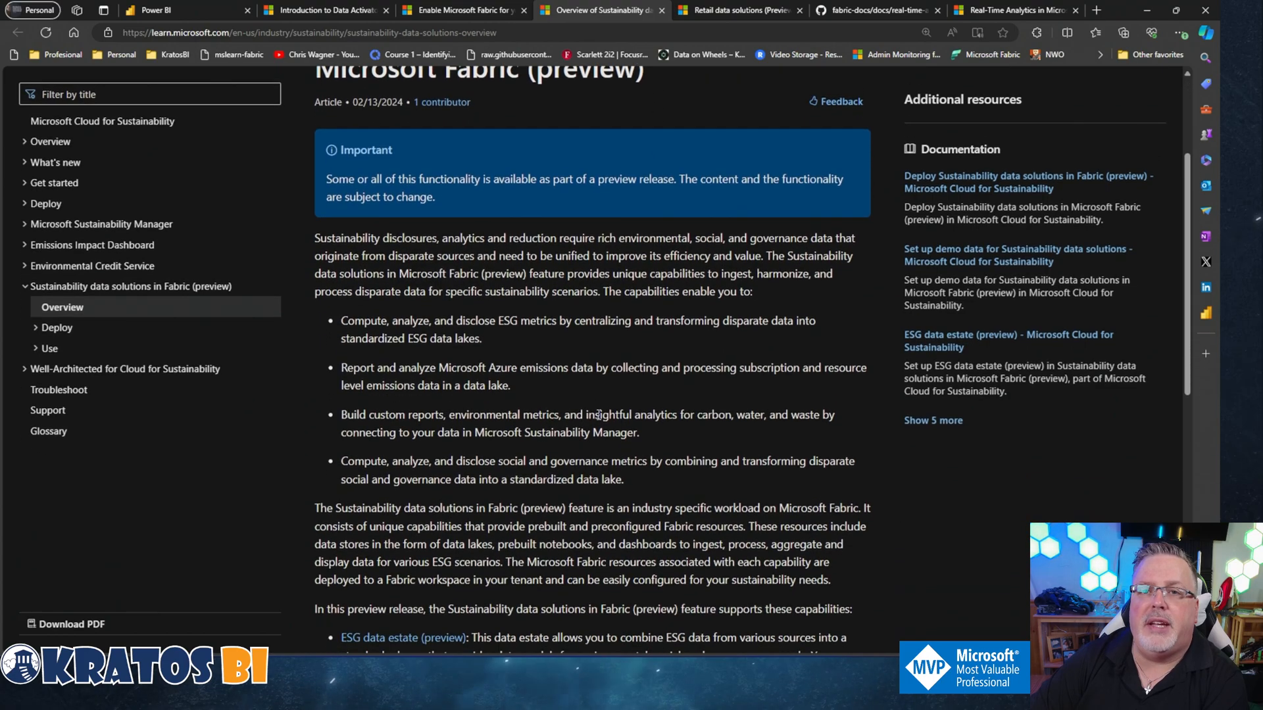
scroll("down", 3)
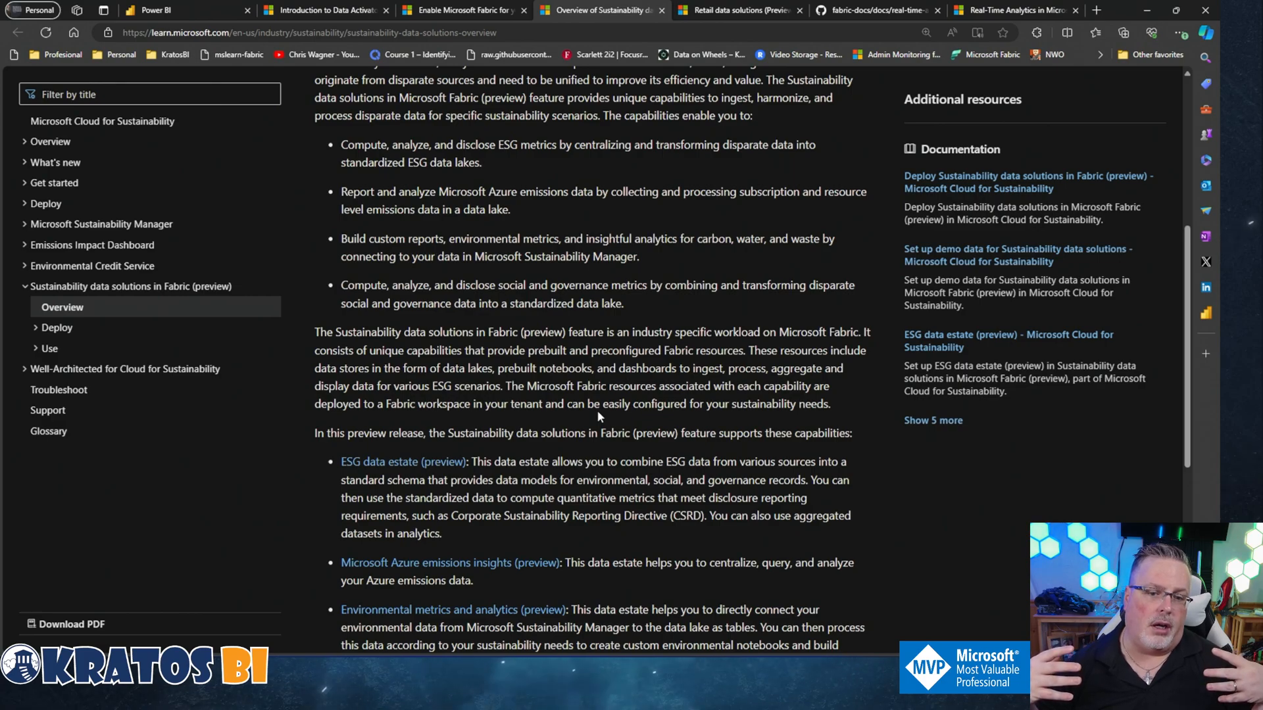
mouse_move(595, 410)
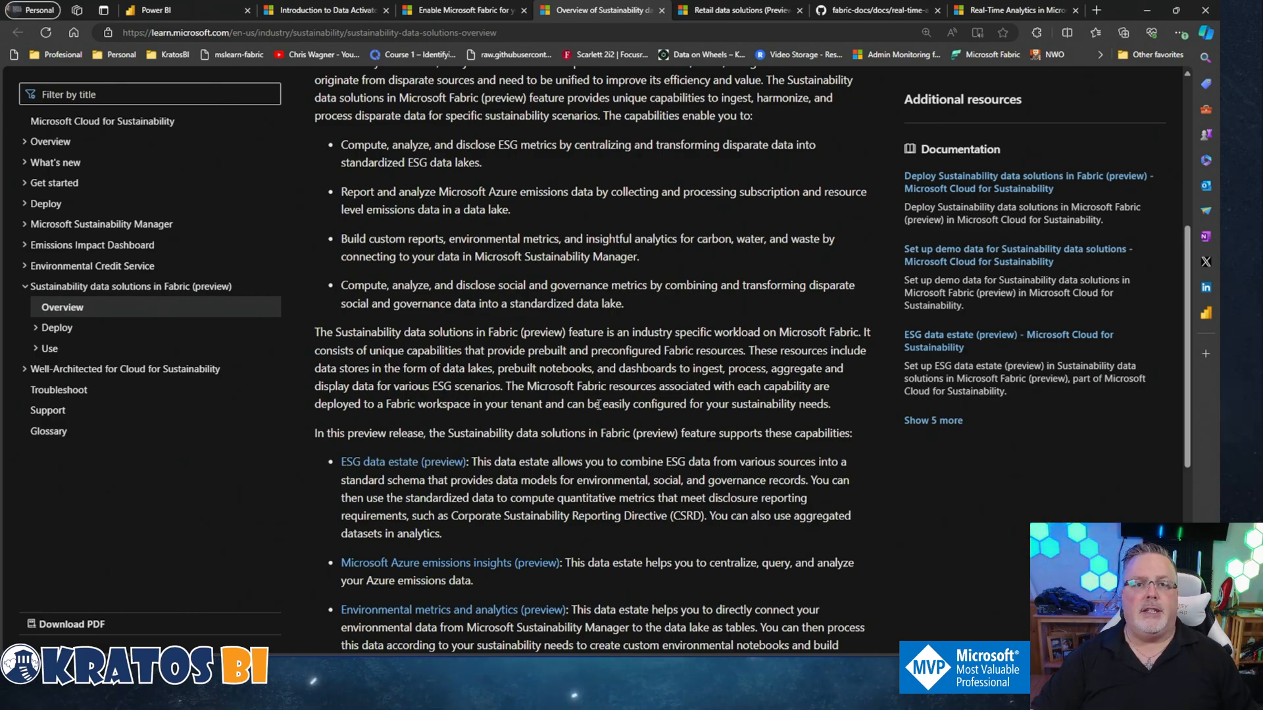
scroll("down", 3)
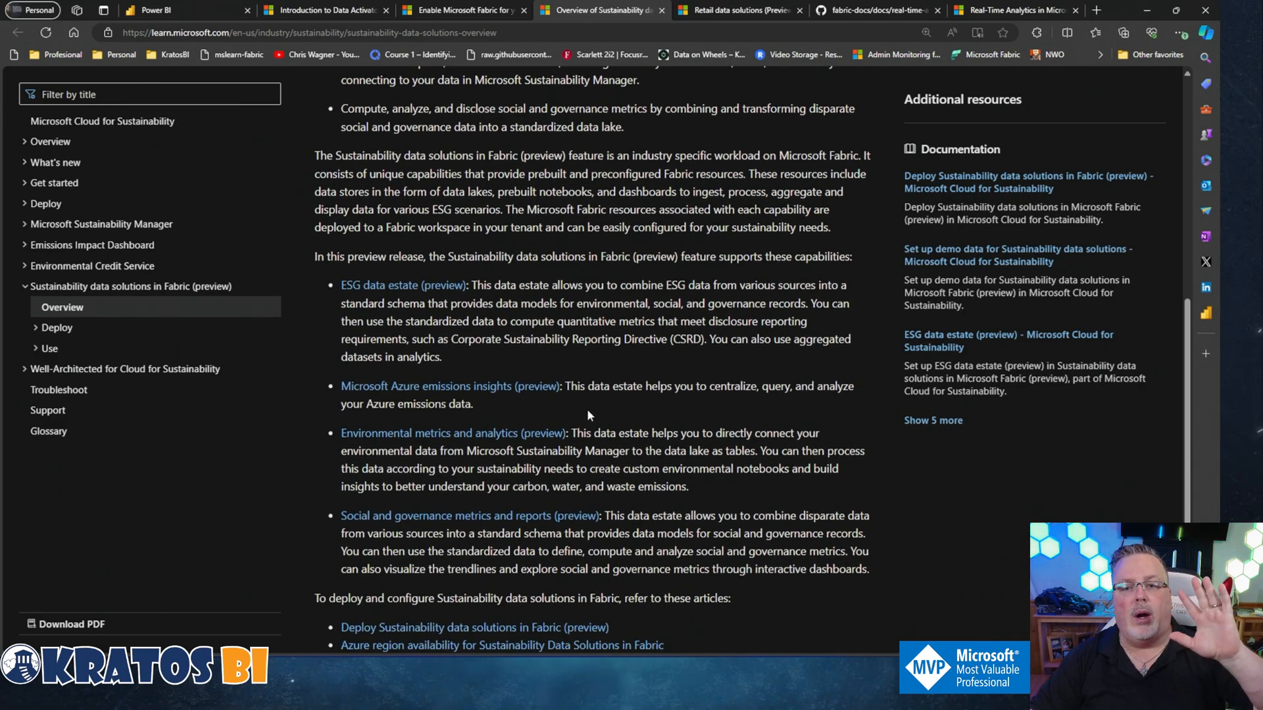
scroll("down", 3)
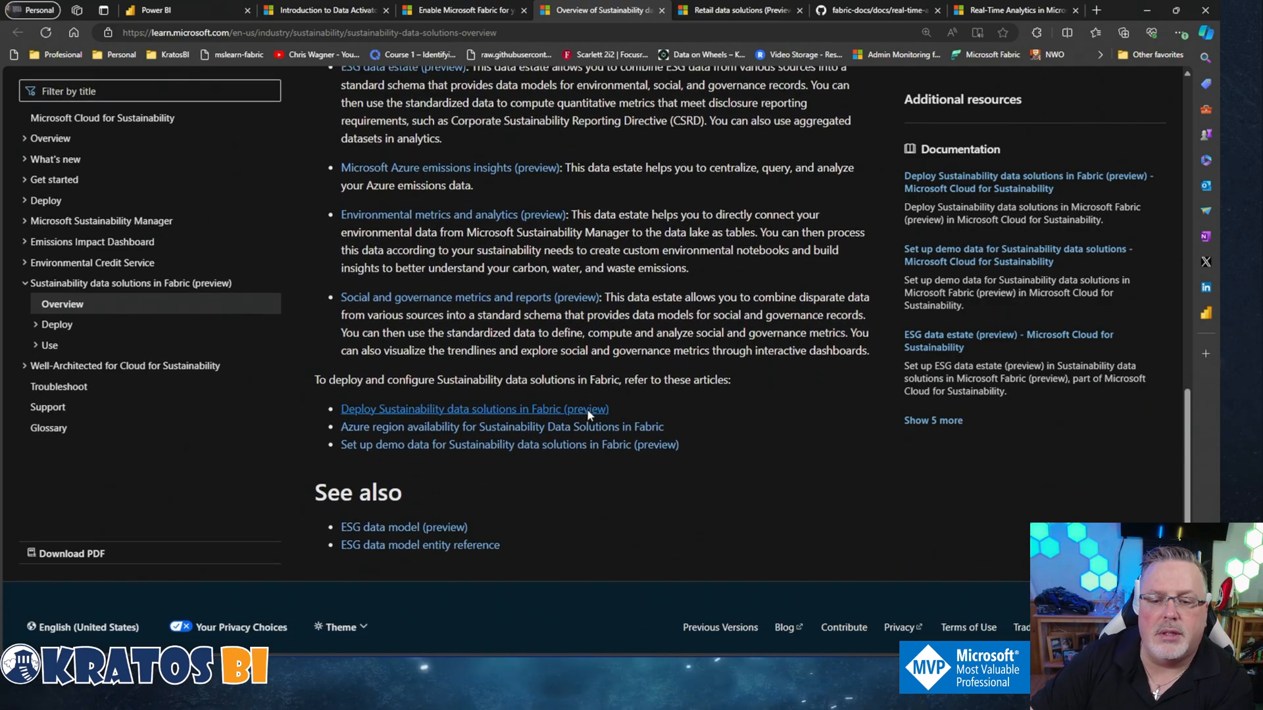
scroll("up", 3)
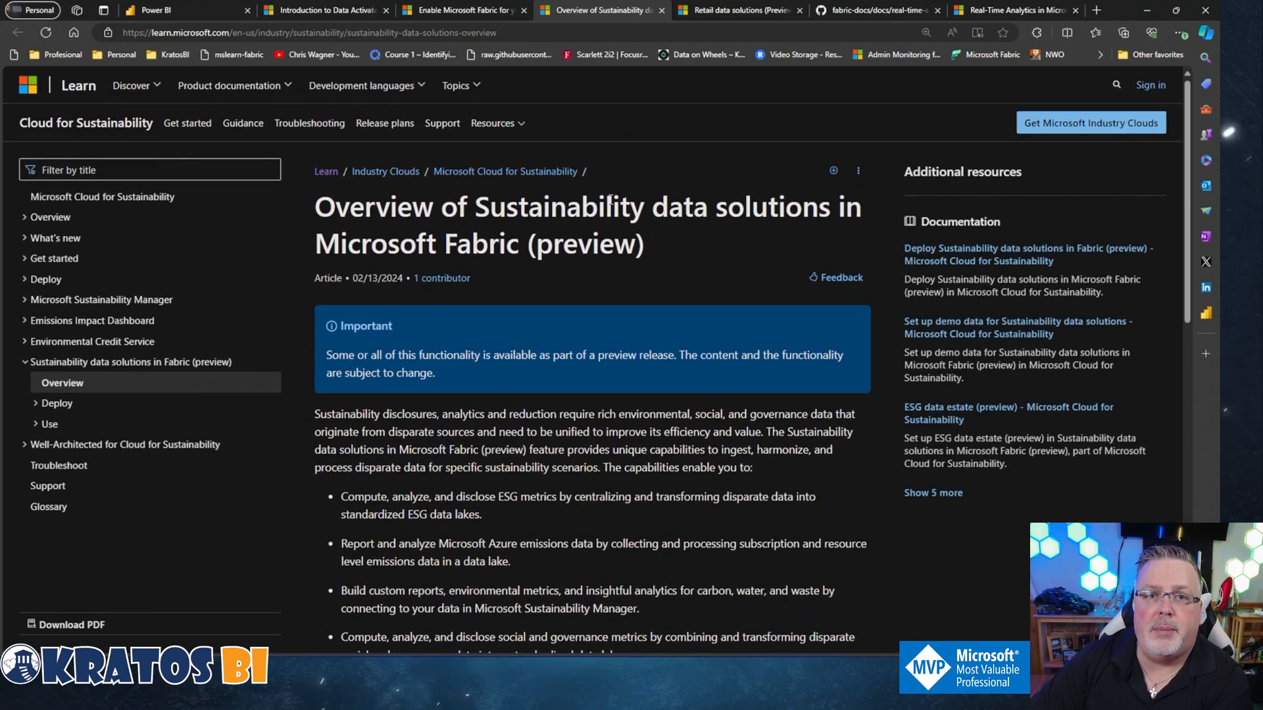
mouse_move(463, 9)
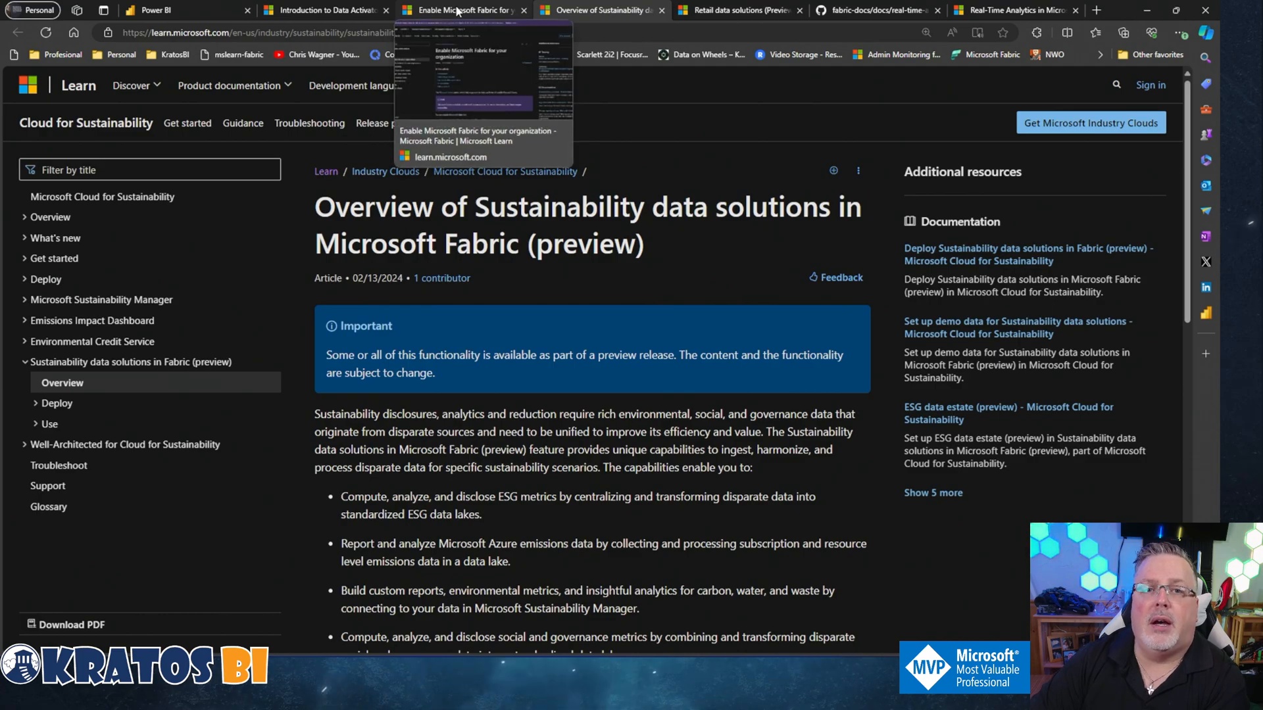
mouse_move(149, 9)
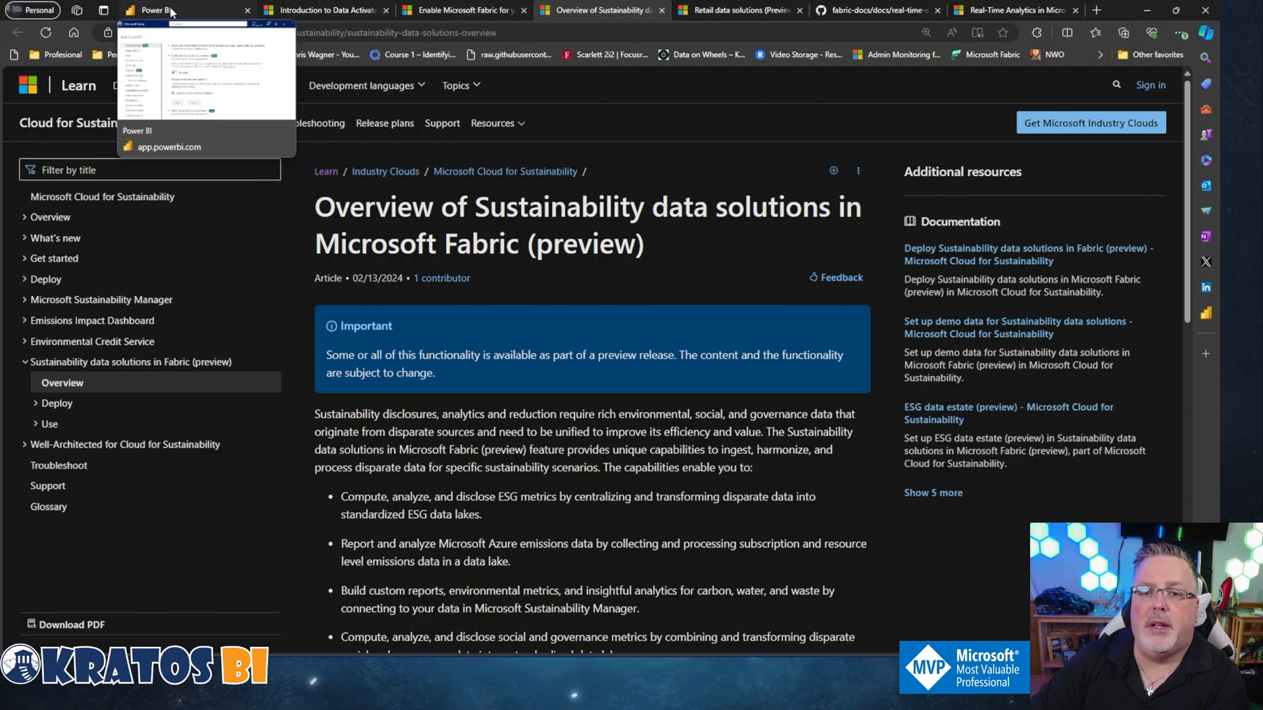
Back in tenant settings, collapse Sustainability solutions and expand Retail data solutions (preview)
left_click(161, 11)
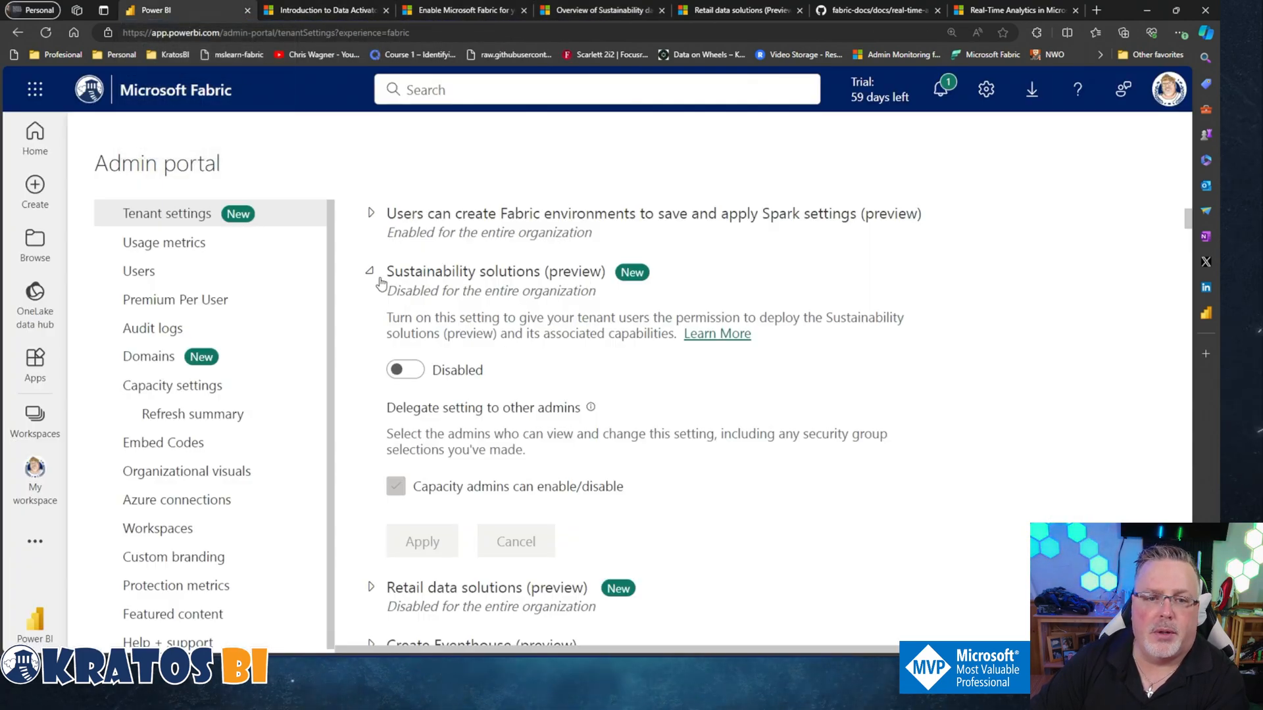
left_click(370, 273)
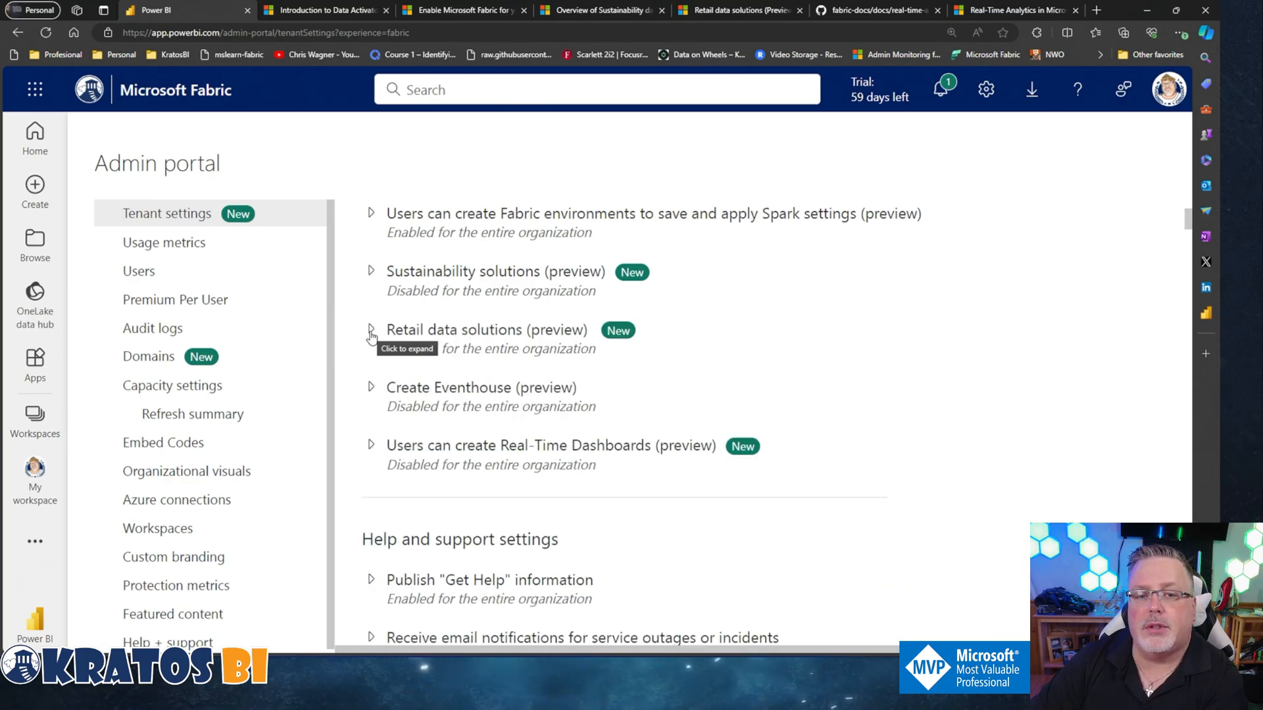
left_click(371, 330)
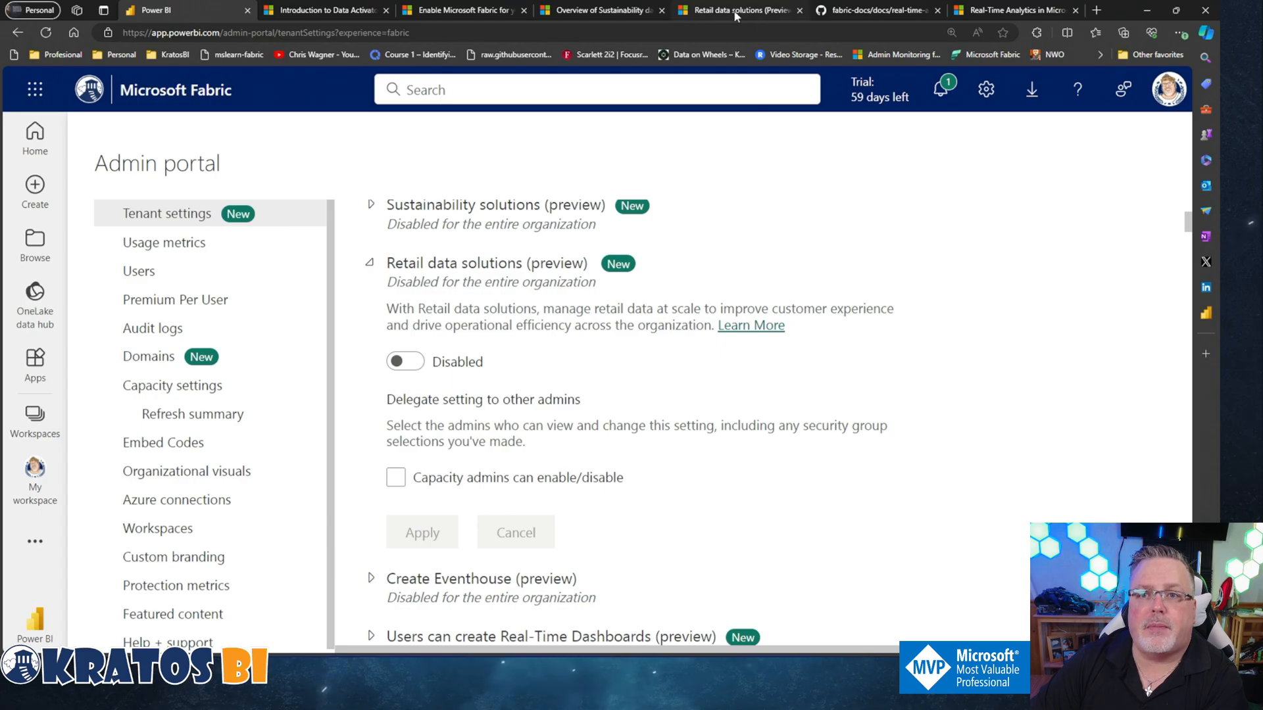
Bring up the Overview of Retail data solutions (Preview) Learn article
left_click(737, 10)
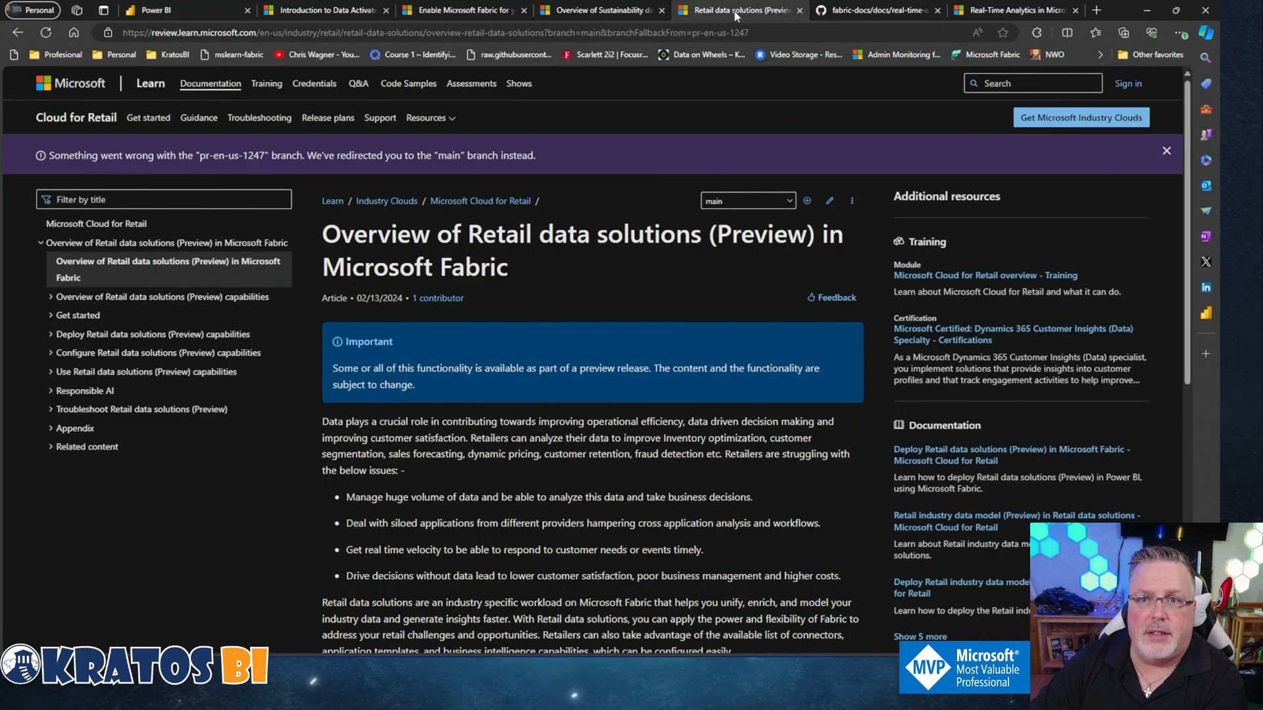
mouse_move(659, 265)
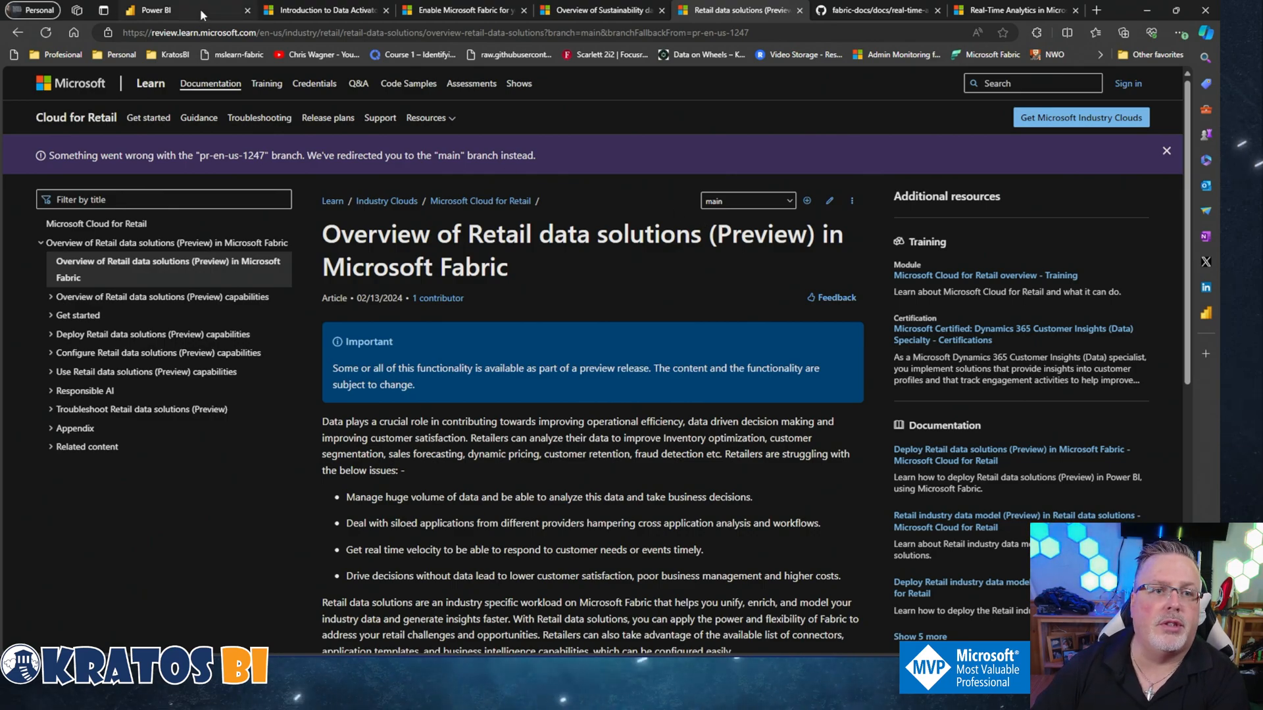
Back in tenant settings, collapse Retail data solutions and expand Create Eventhouse (preview)
left_click(151, 9)
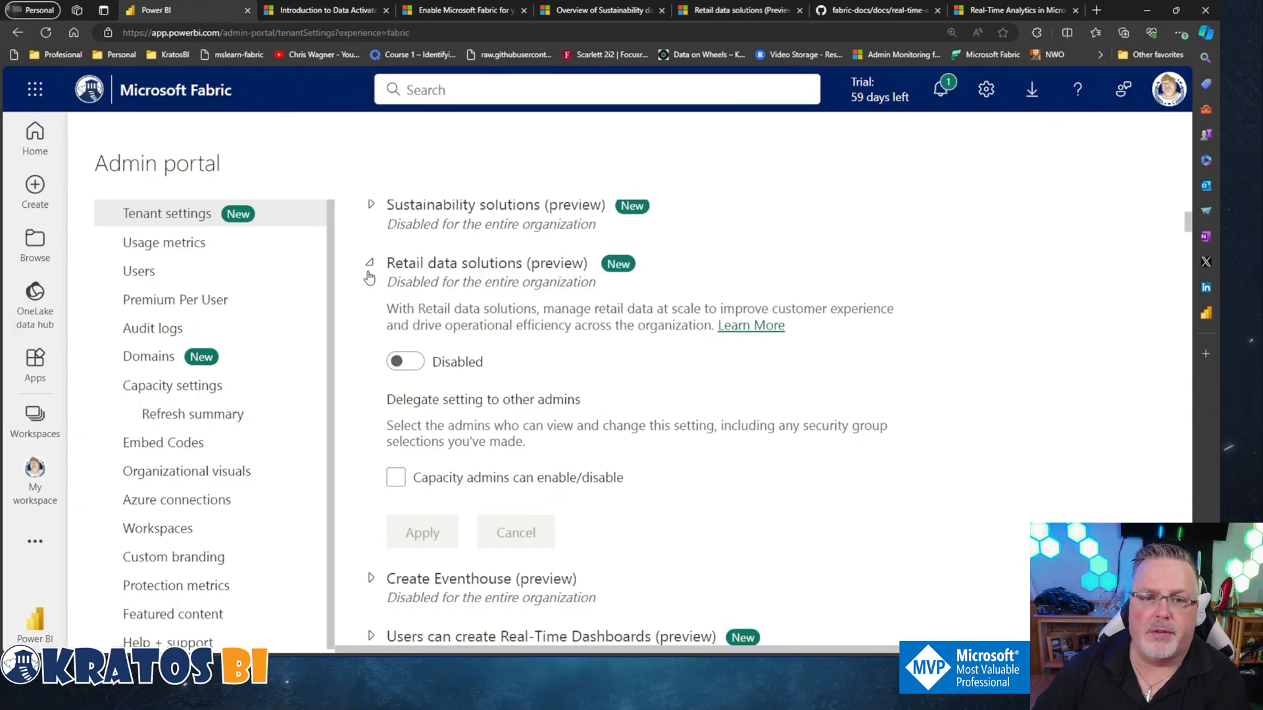
left_click(371, 263)
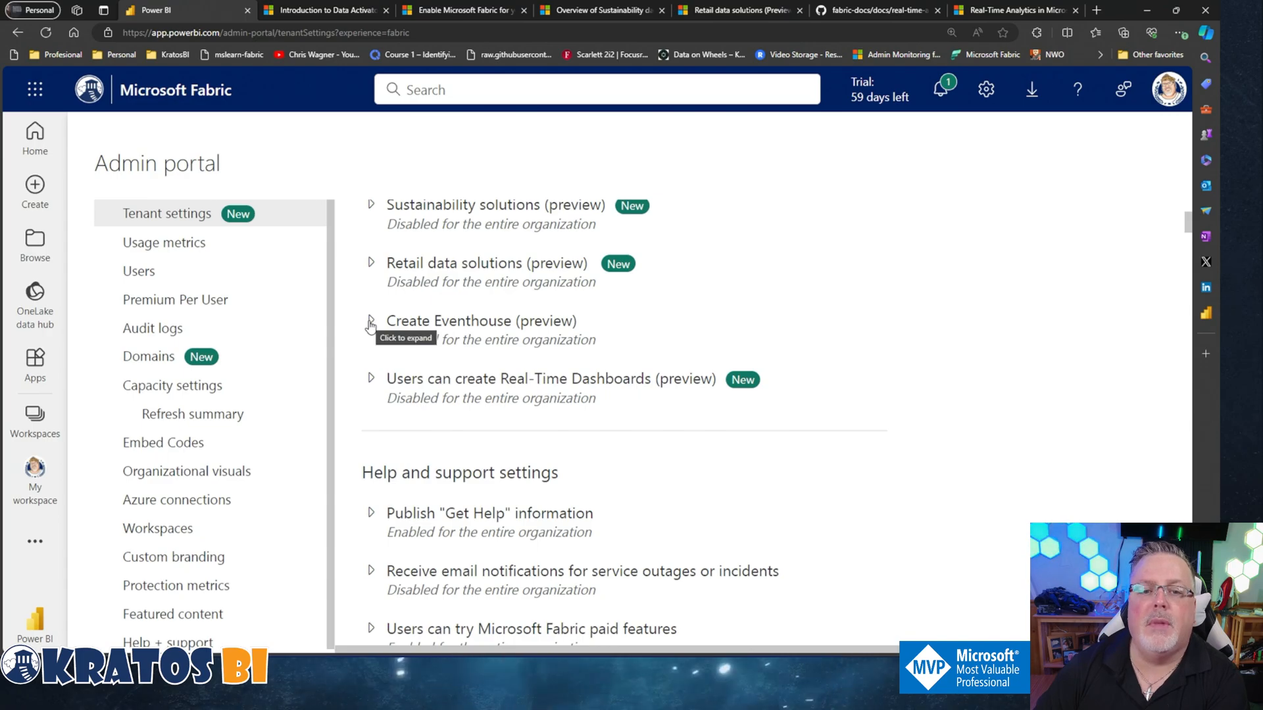
left_click(371, 321)
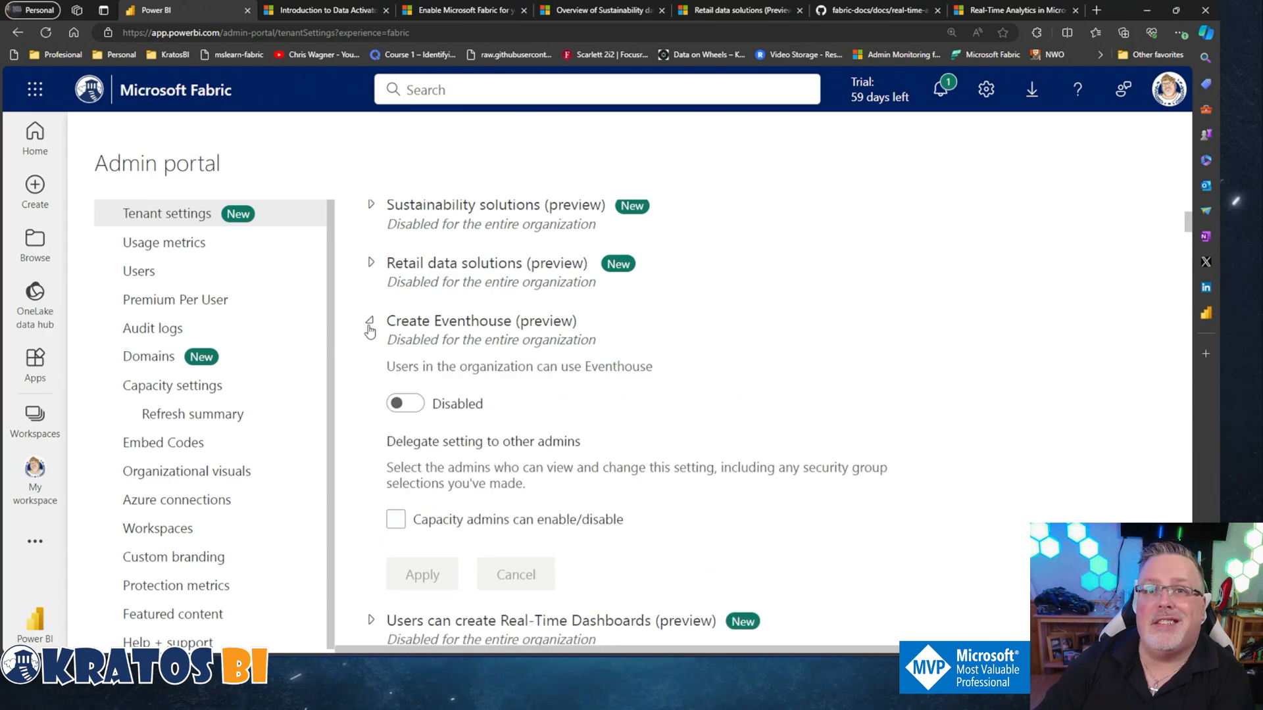
mouse_move(633, 338)
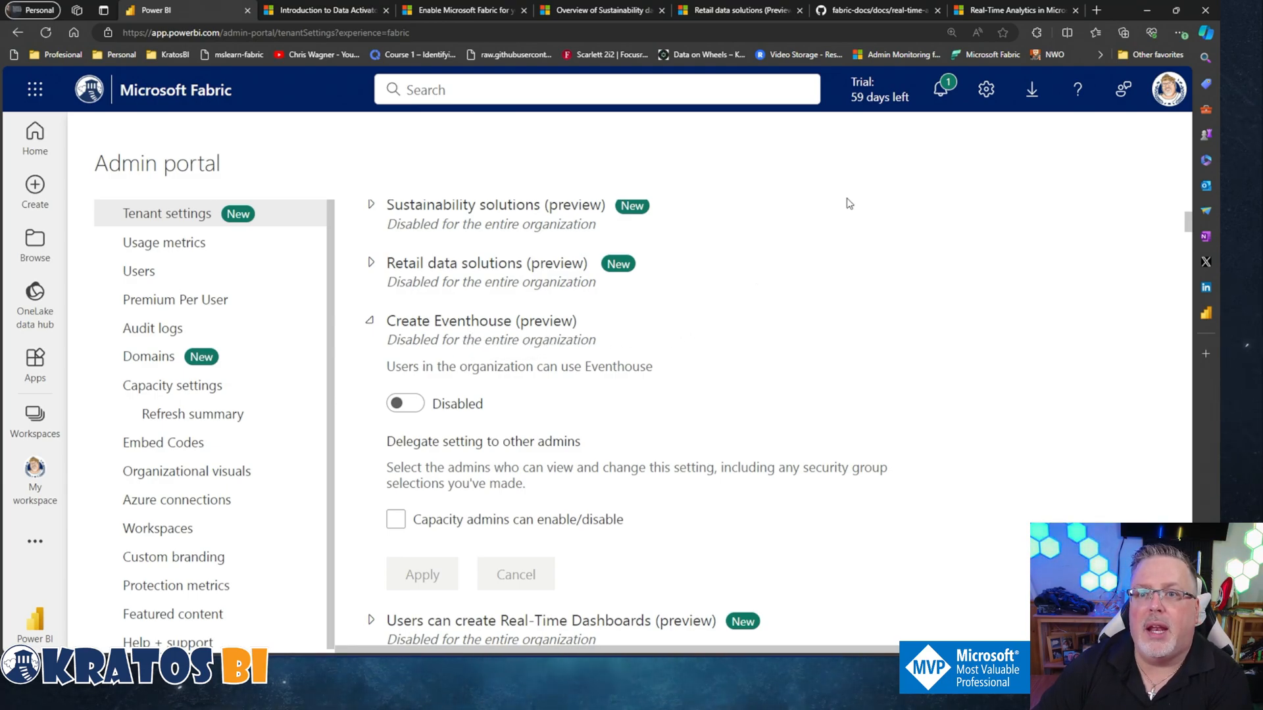
mouse_move(876, 9)
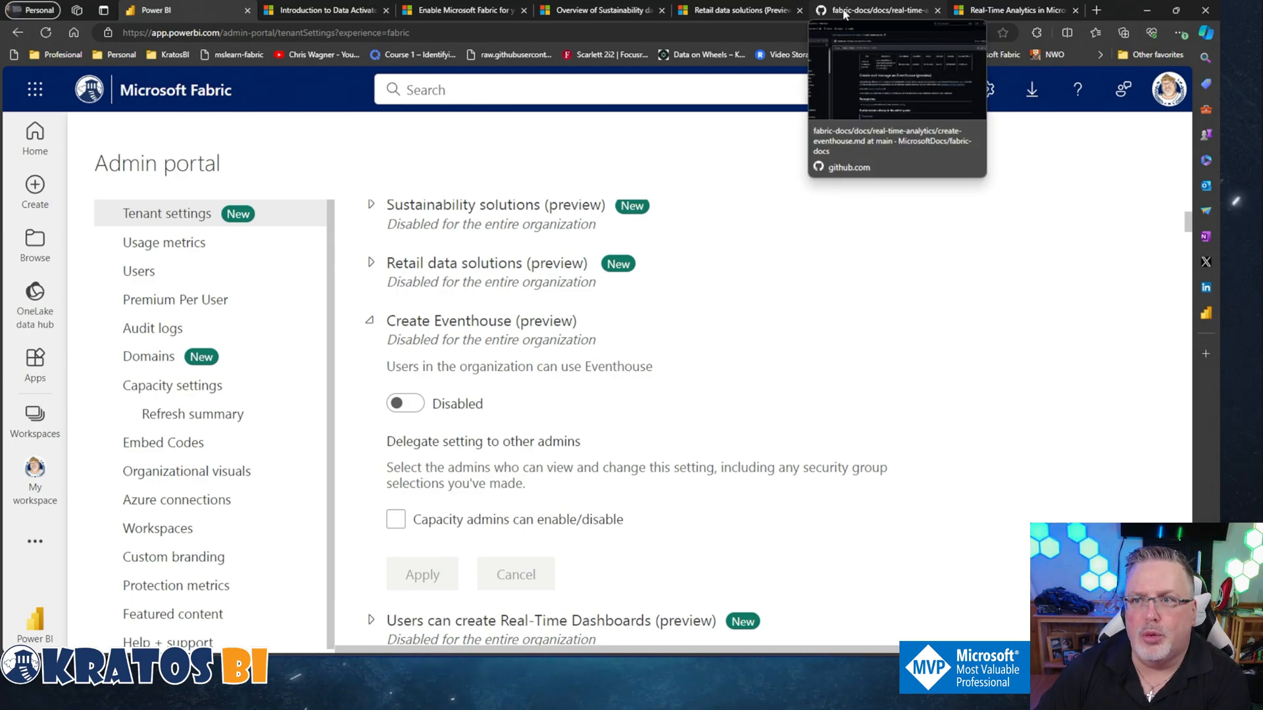
From the create-eventhouse.md GitHub page, follow the link to the Eventhouse overview (preview) article and read it
left_click(870, 9)
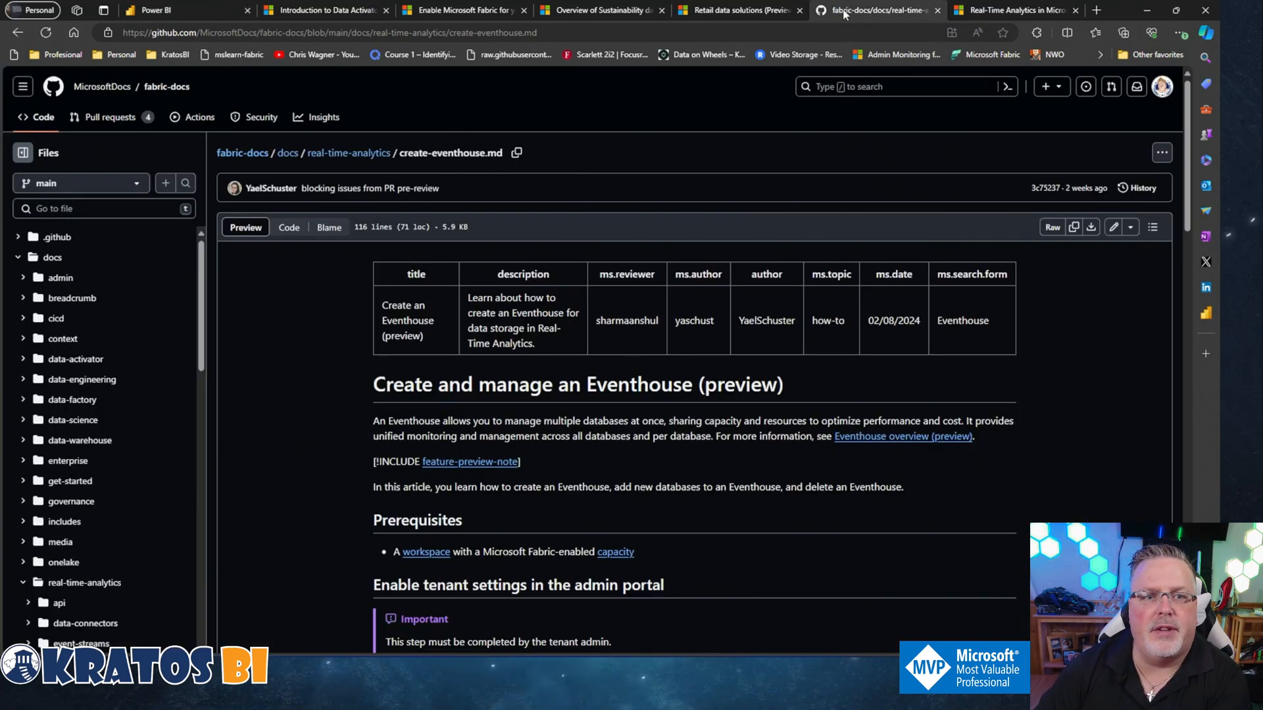
scroll("down", 3)
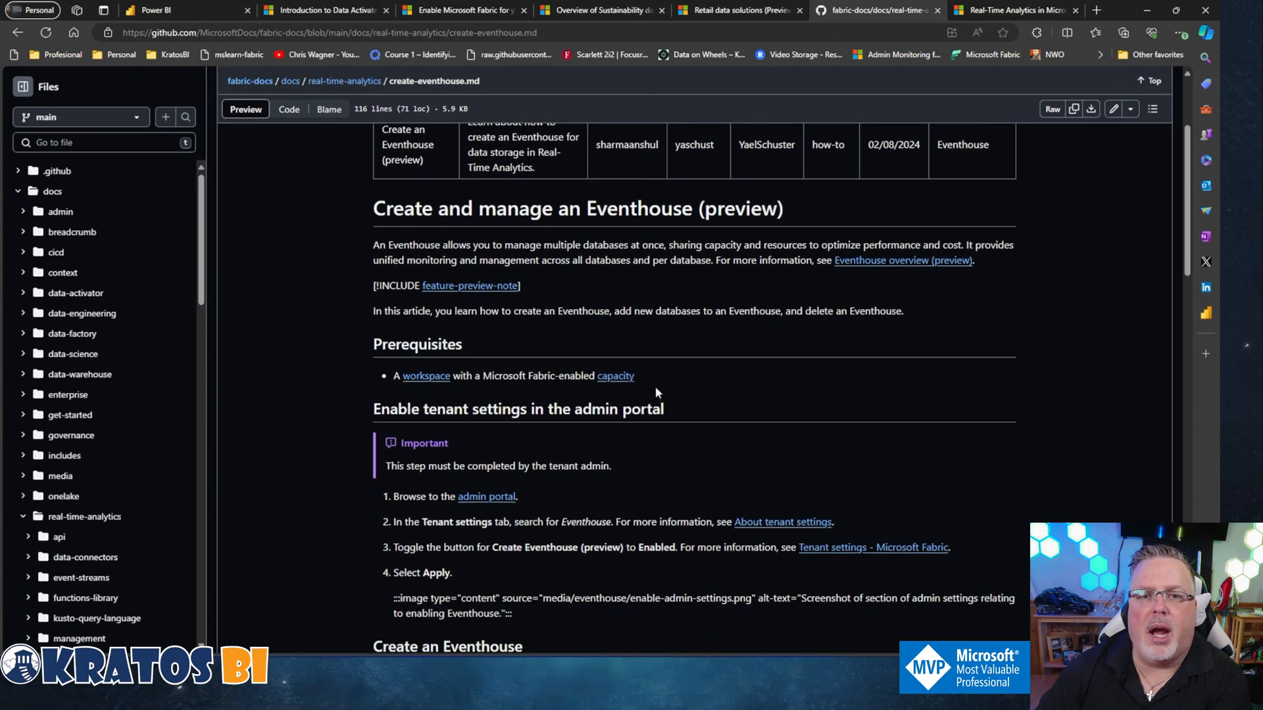
mouse_move(684, 329)
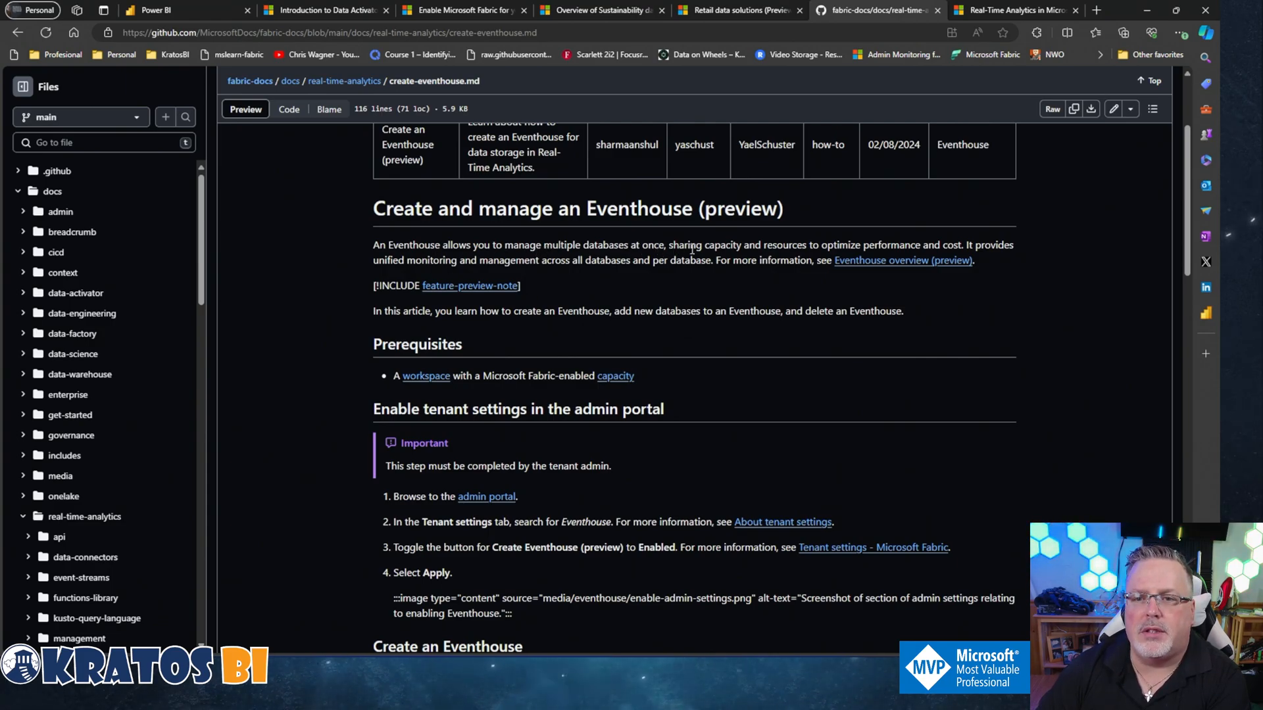
mouse_move(918, 249)
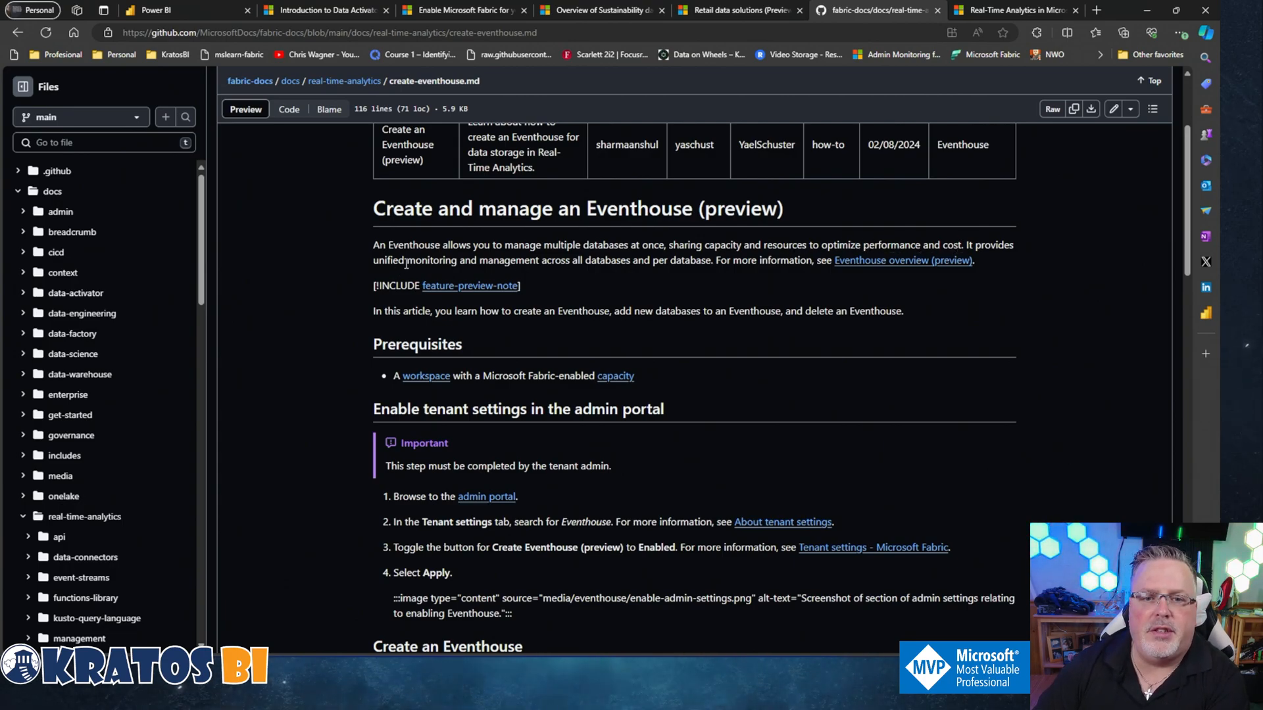
mouse_move(640, 265)
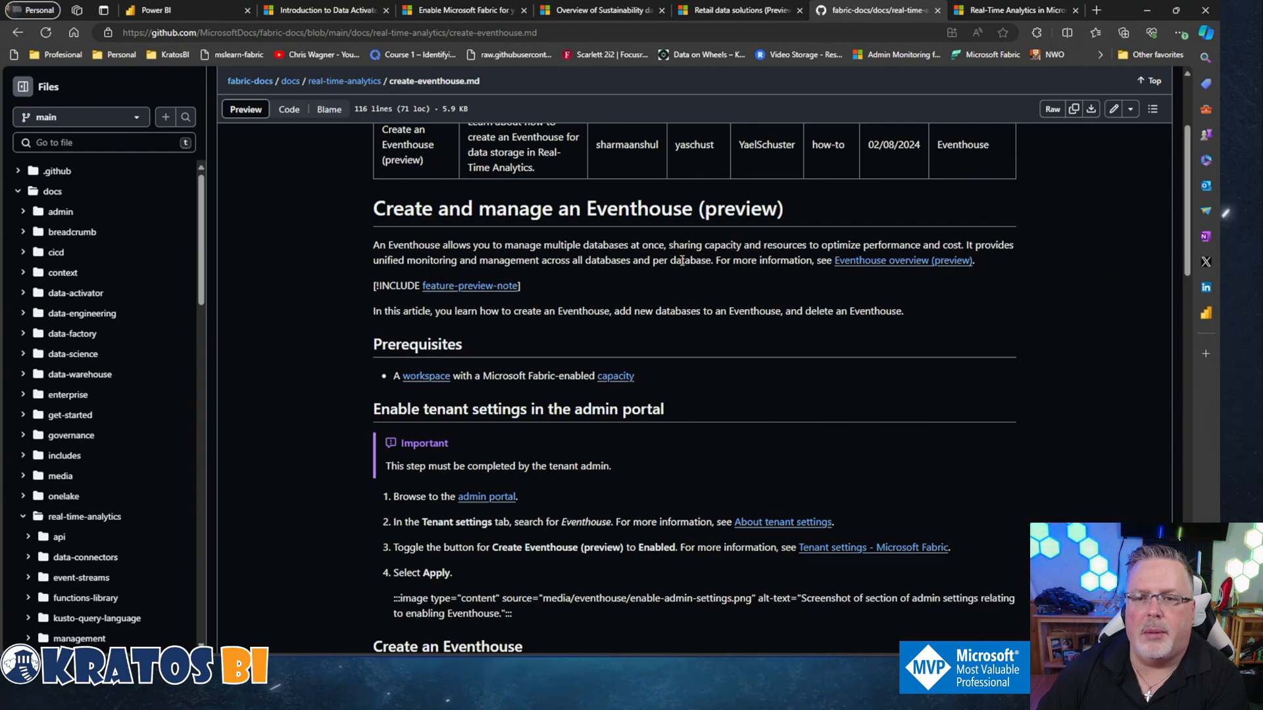
mouse_move(847, 273)
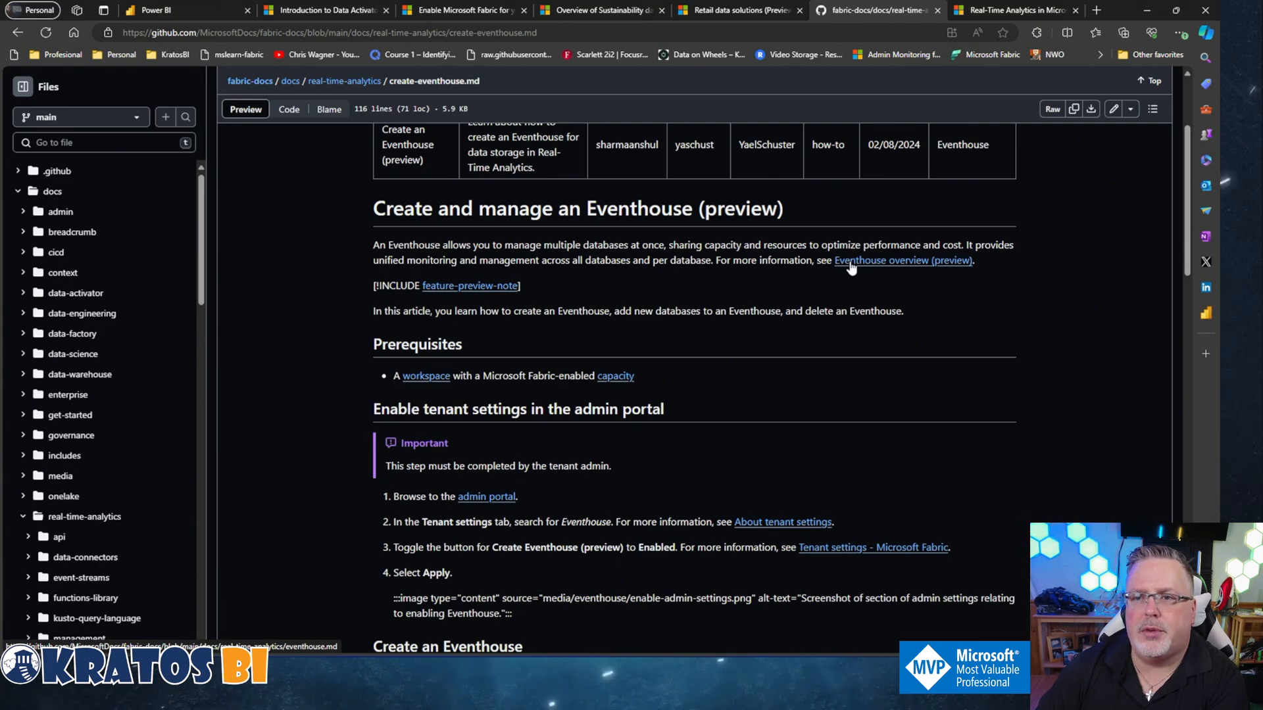
left_click(901, 260)
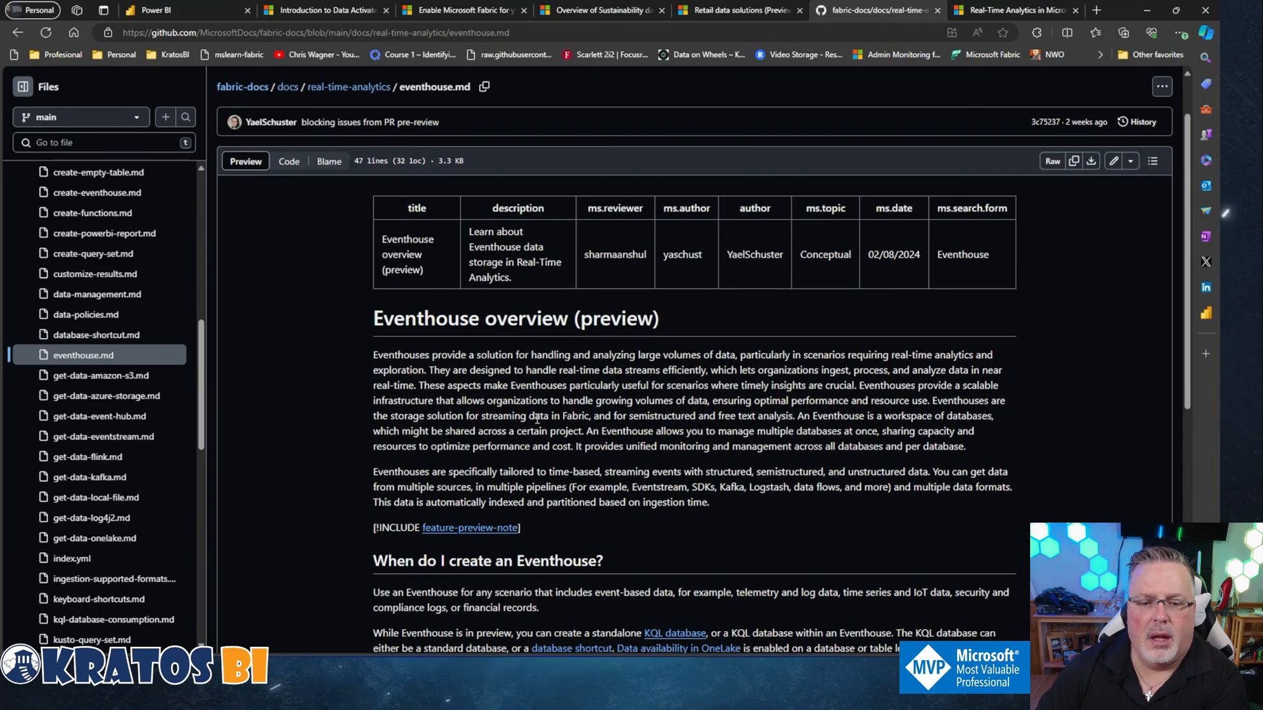
scroll("down", 3)
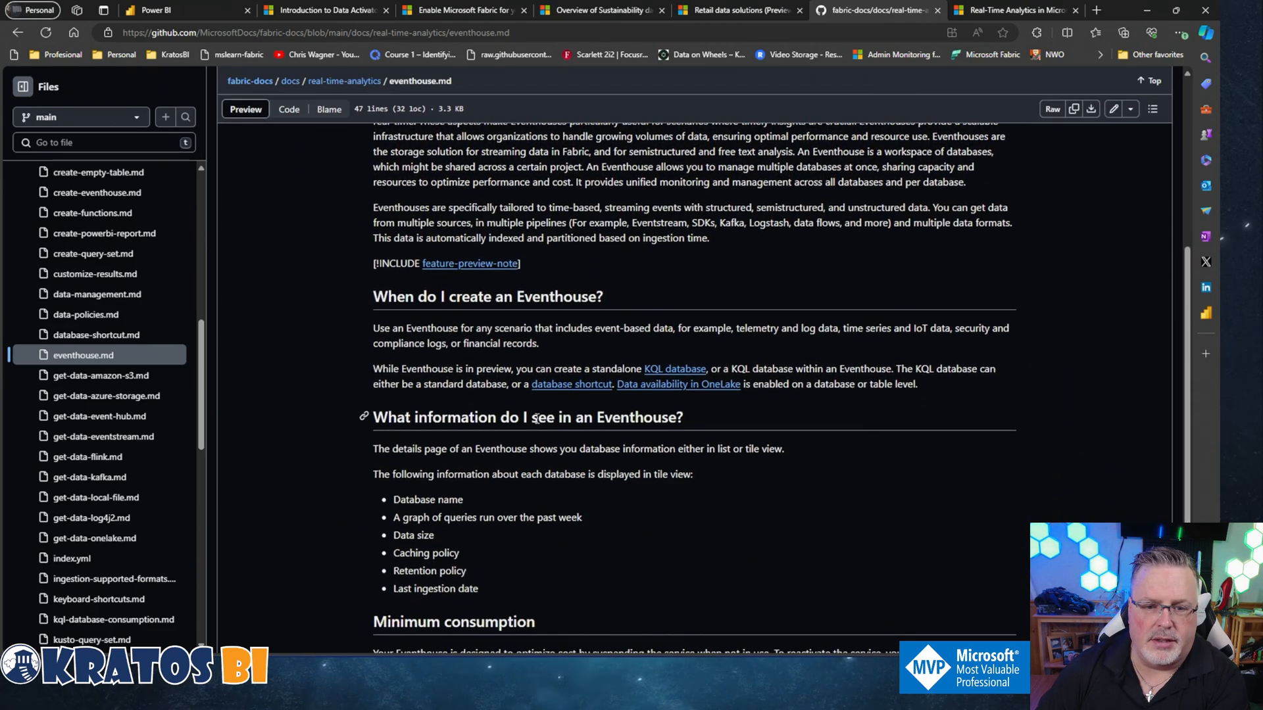
scroll("down", 3)
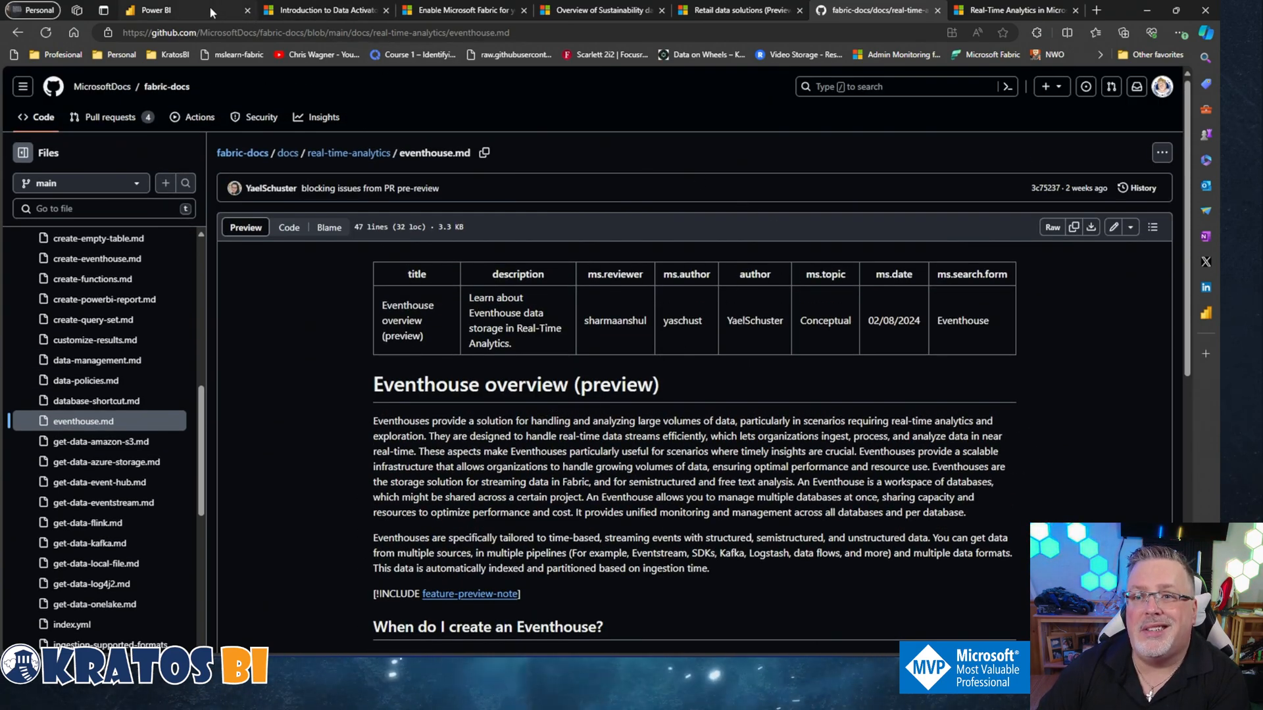
Back in tenant settings, collapse Create Eventhouse and expand Users can create Real-Time Dashboards (preview)
left_click(153, 11)
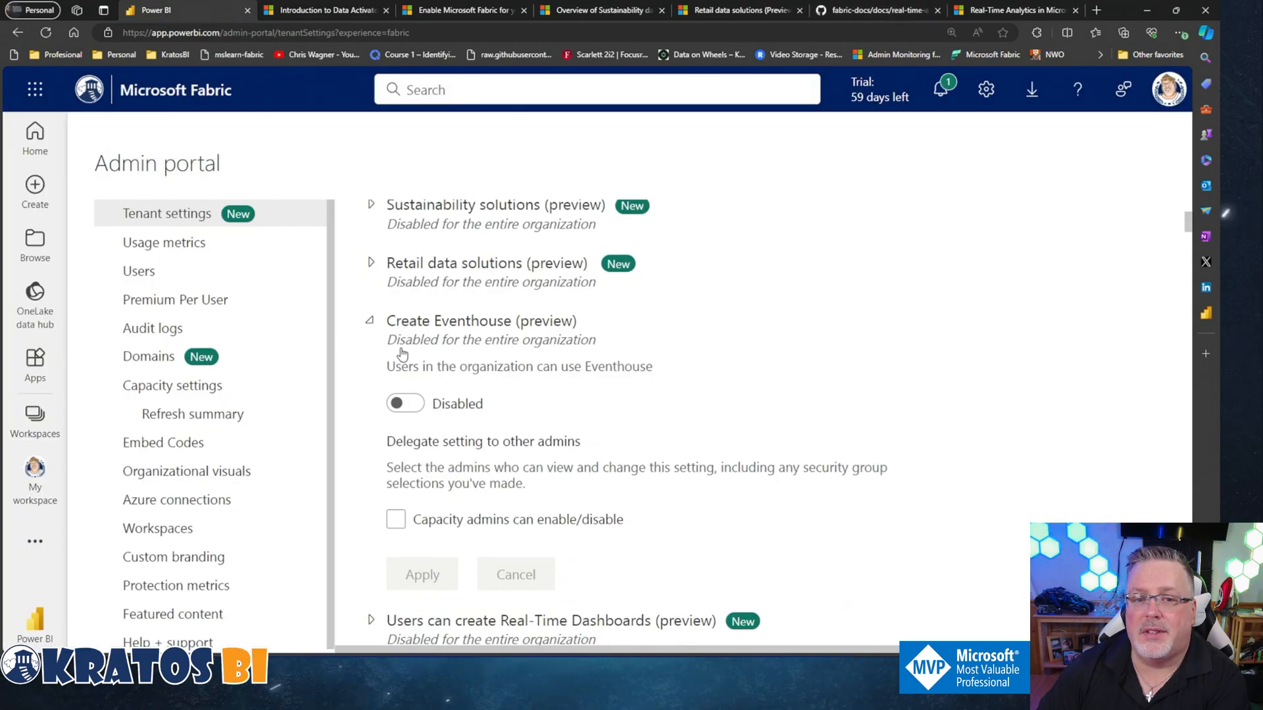
left_click(371, 321)
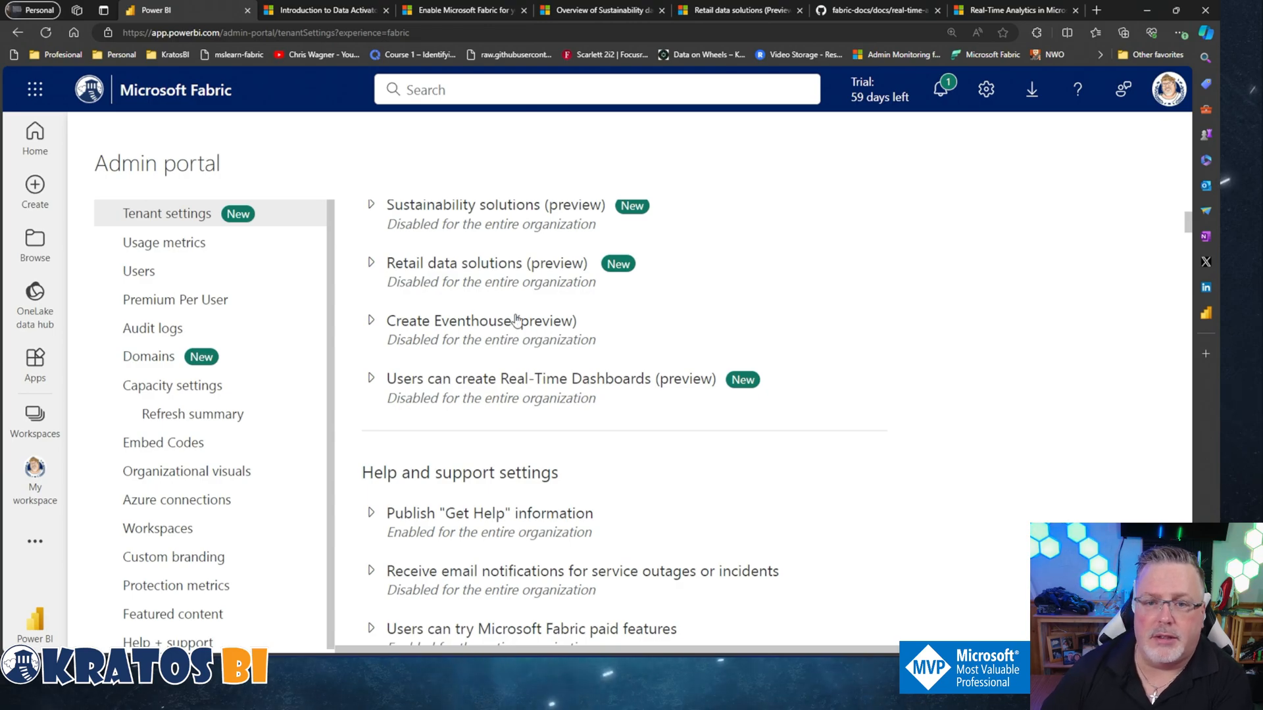
mouse_move(367, 386)
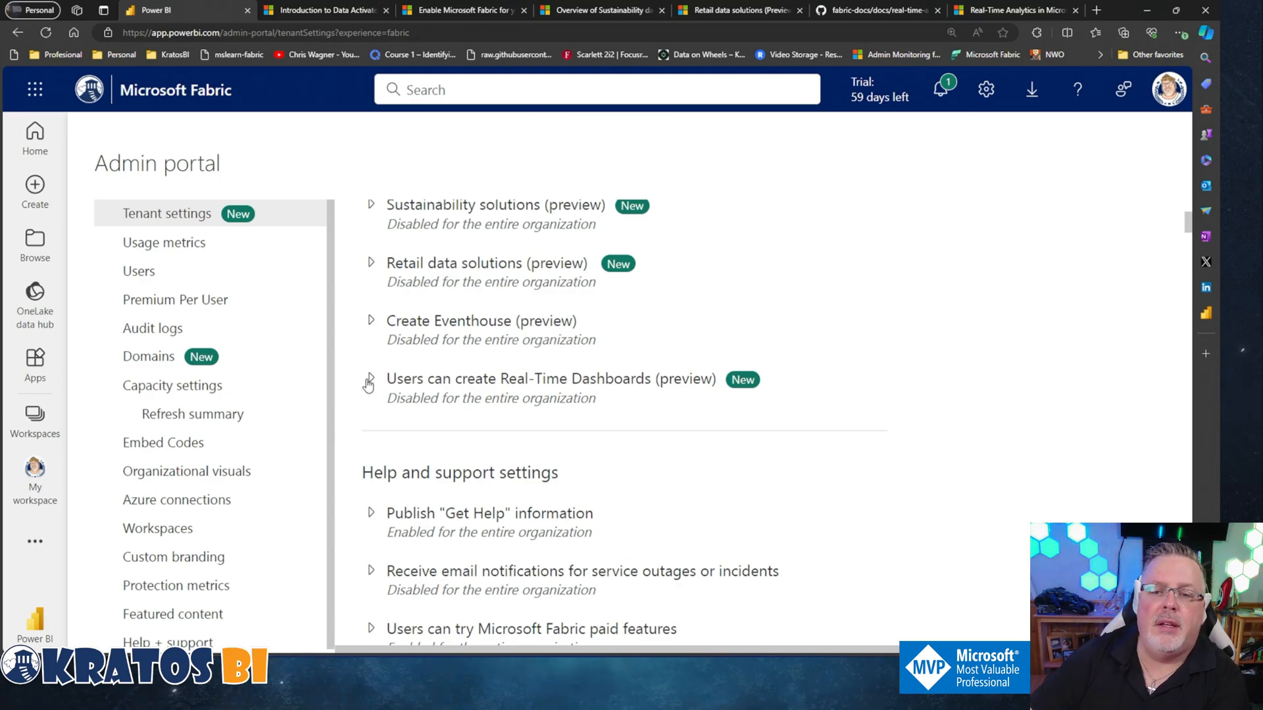
left_click(371, 379)
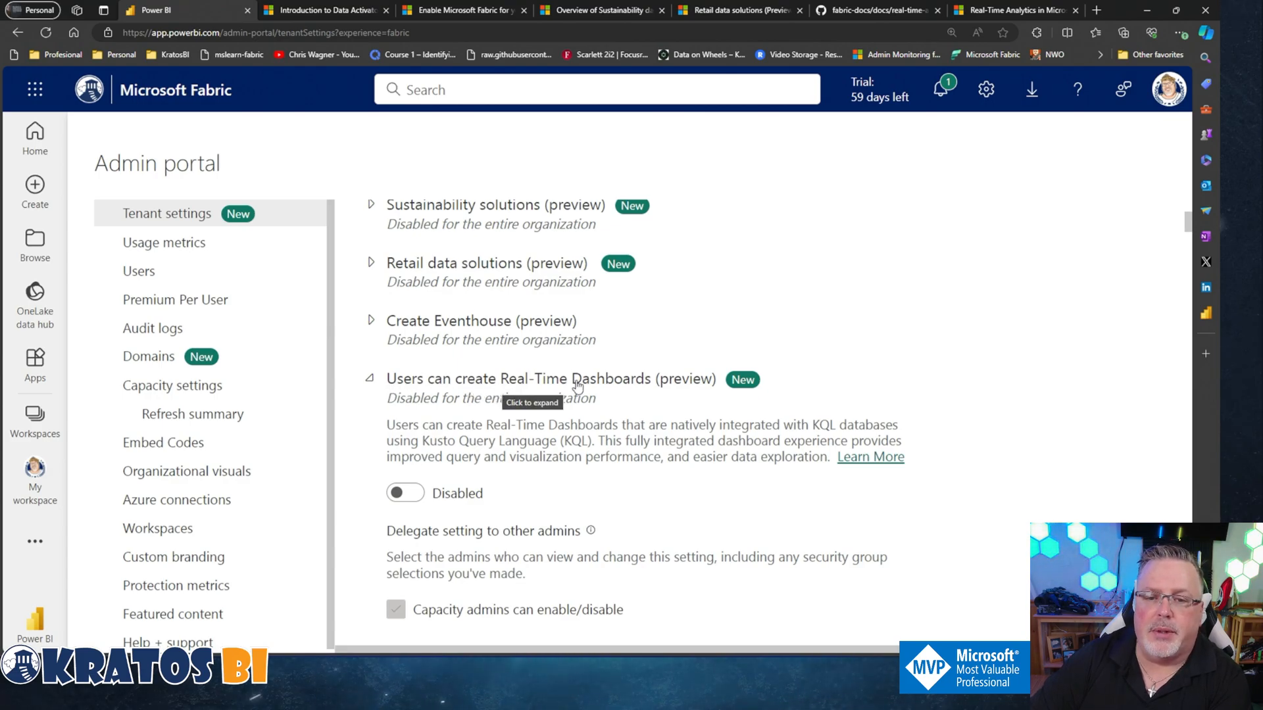
mouse_move(609, 412)
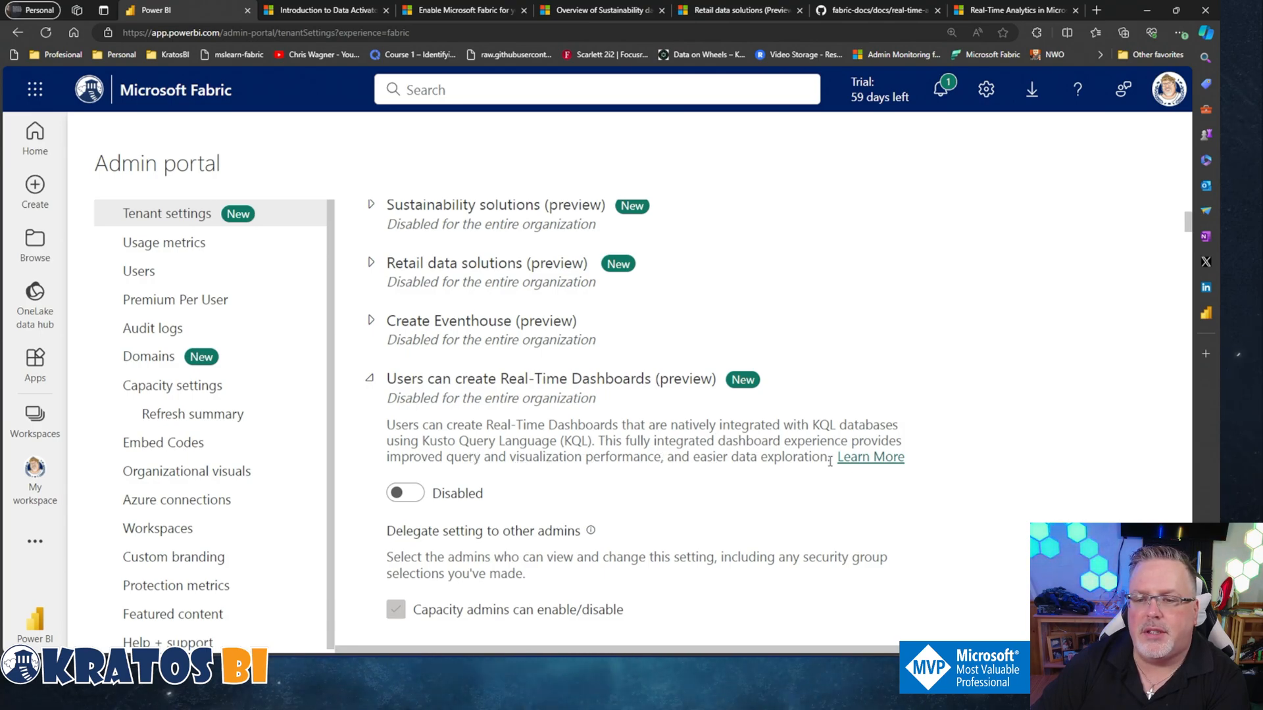
left_click(1013, 9)
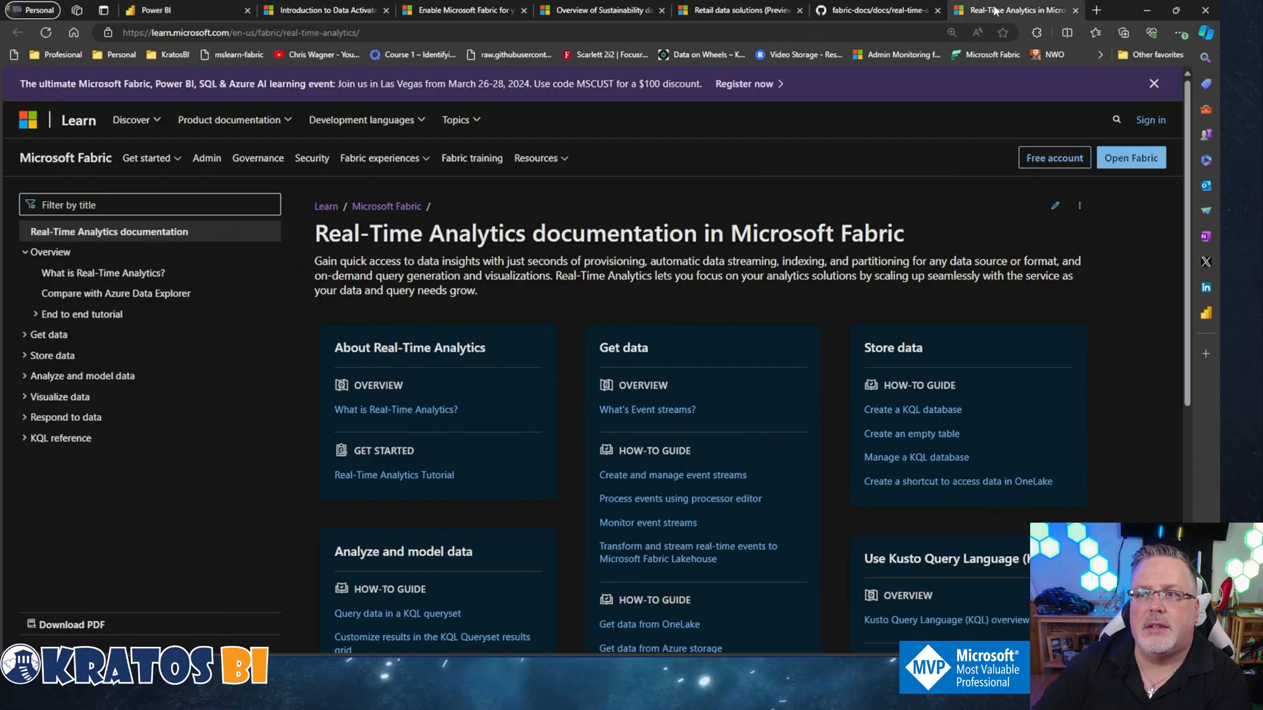
mouse_move(647, 522)
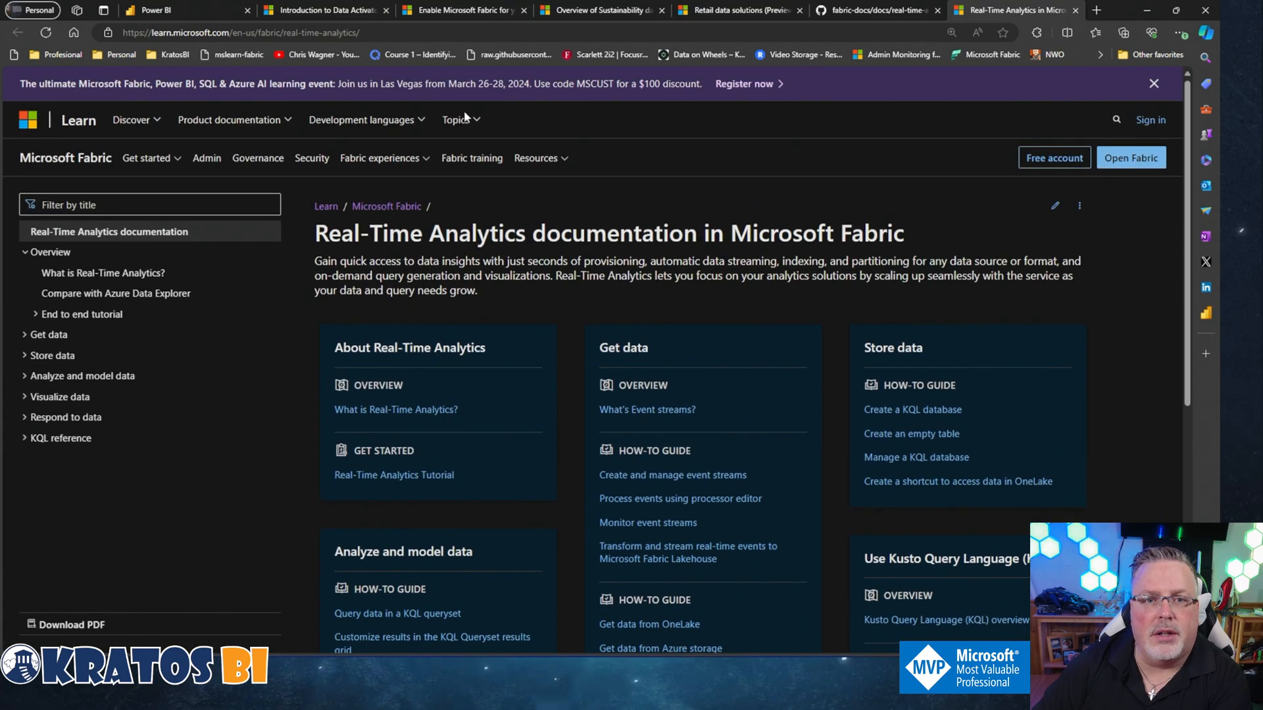
scroll("down", 3)
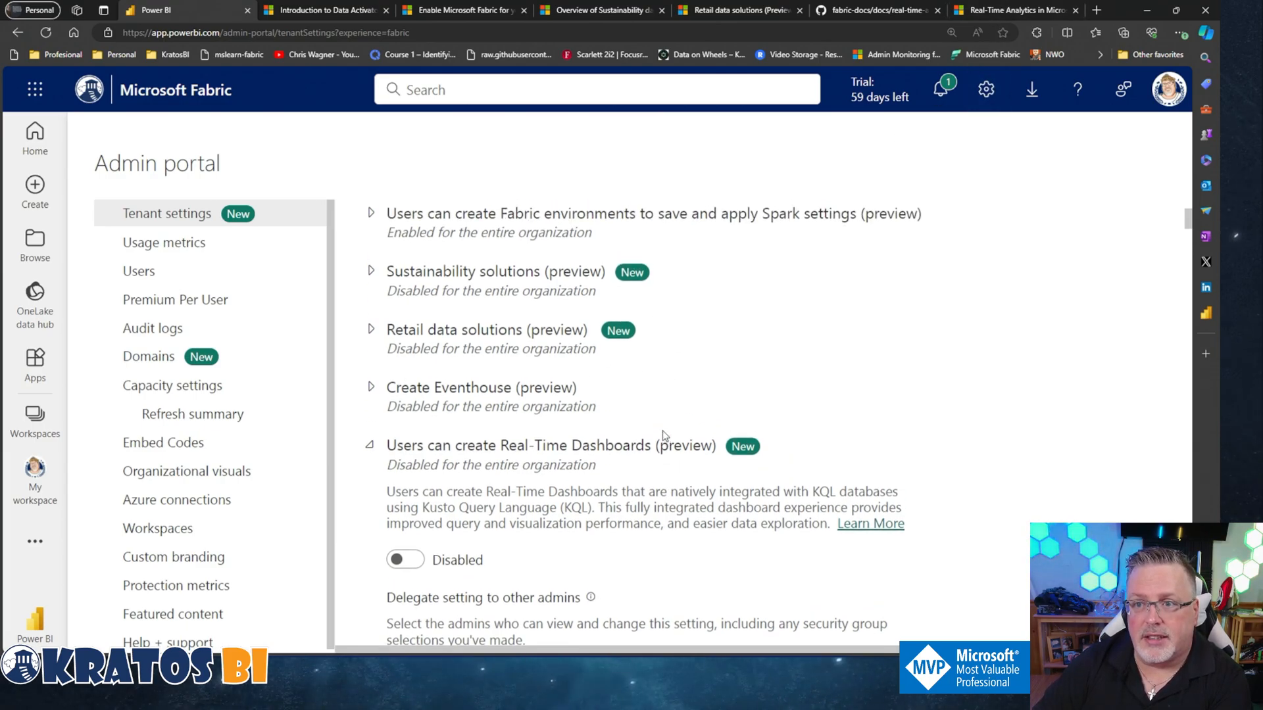
Return to the Real-Time Analytics in Microsoft Fabric Learn documentation
left_click(1013, 10)
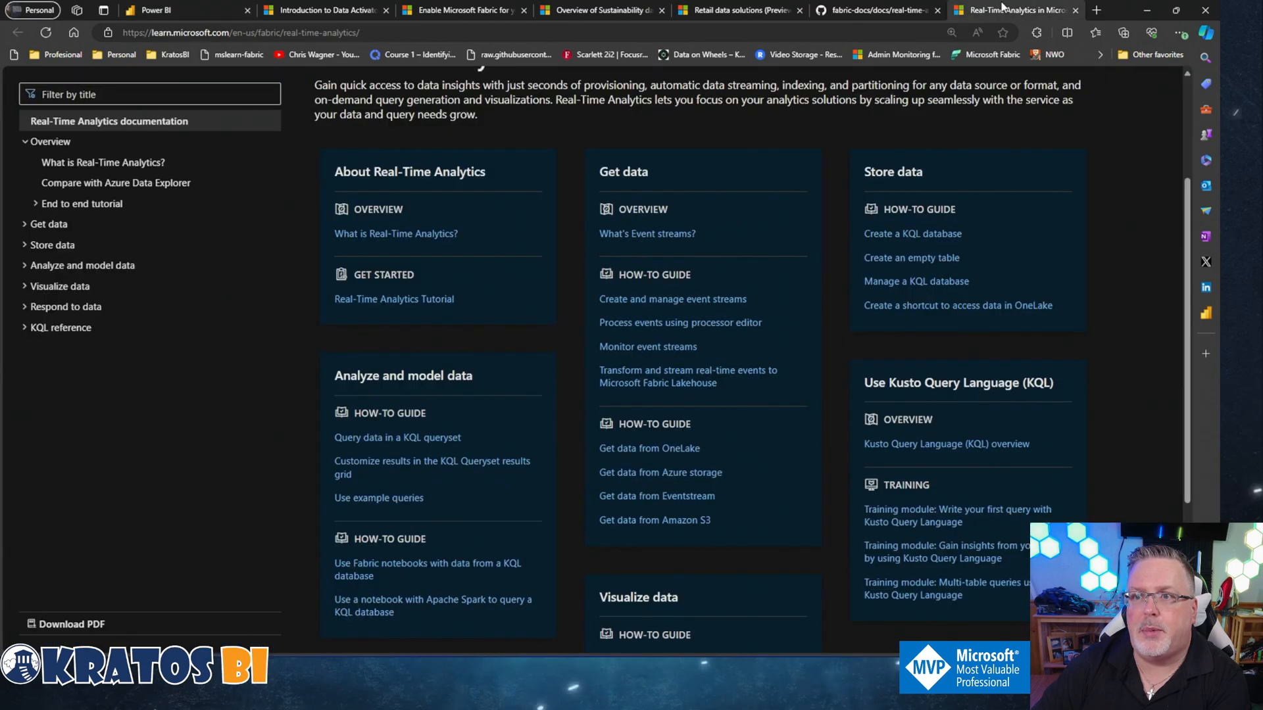
mouse_move(551, 306)
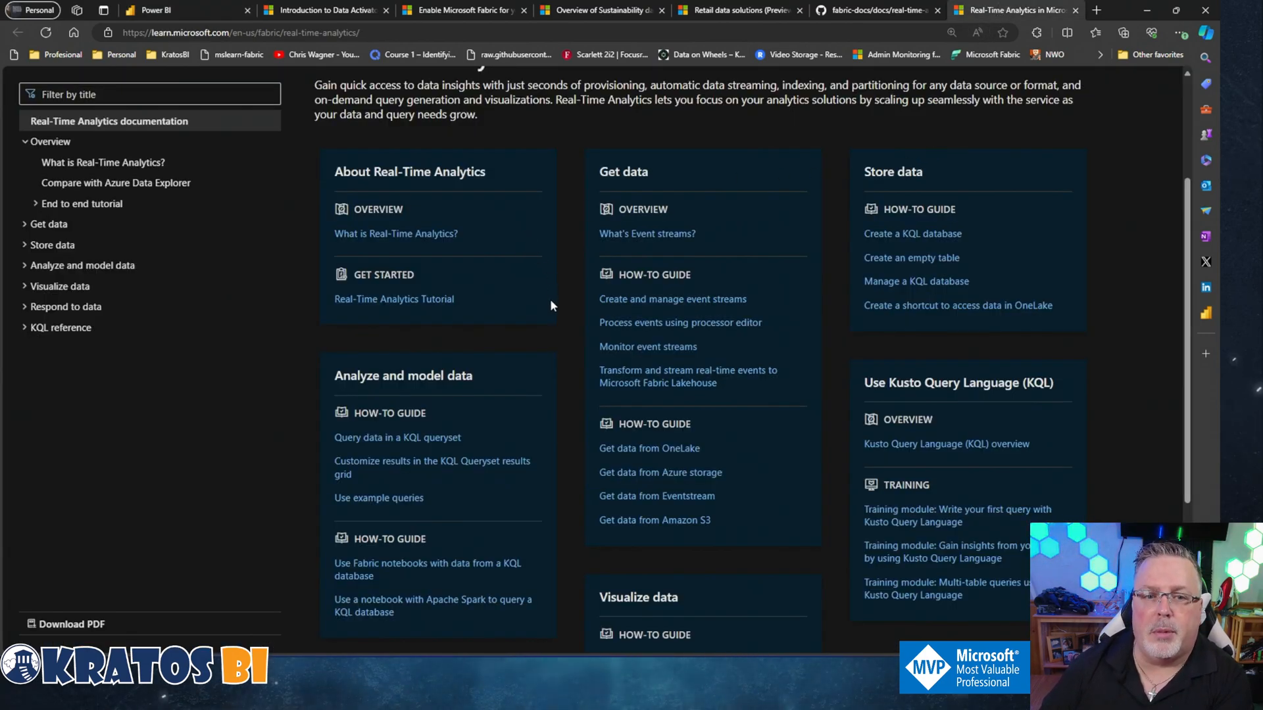